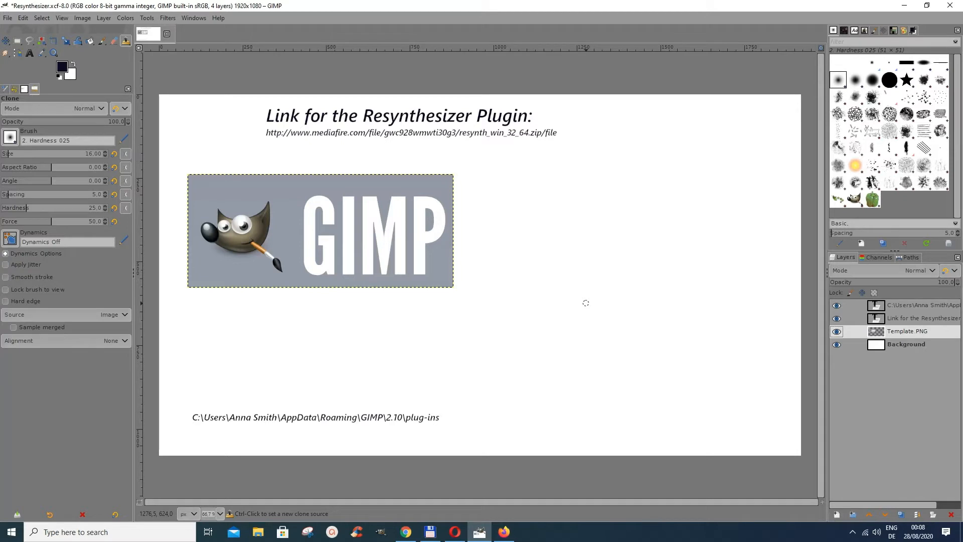
mouse_move(289, 133)
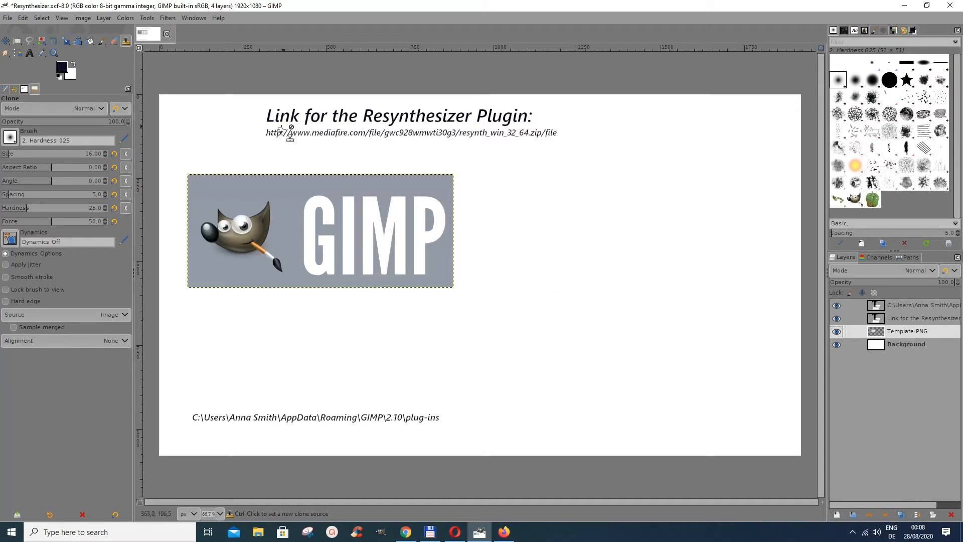
mouse_move(280, 150)
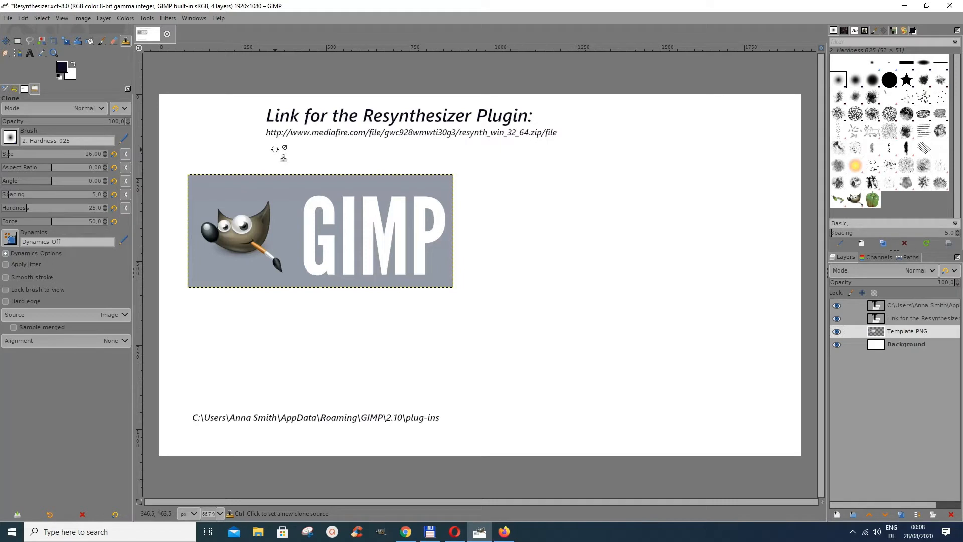
mouse_move(278, 140)
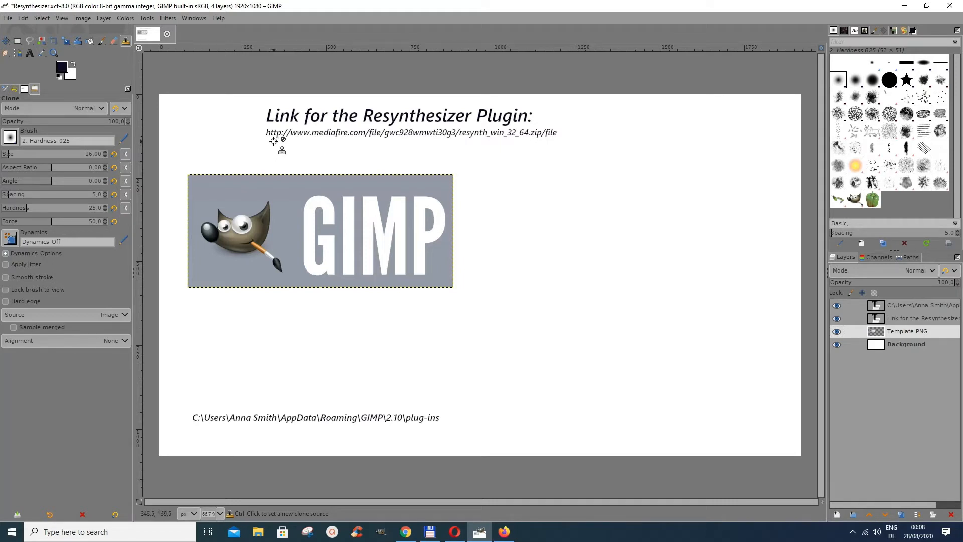
mouse_move(584, 143)
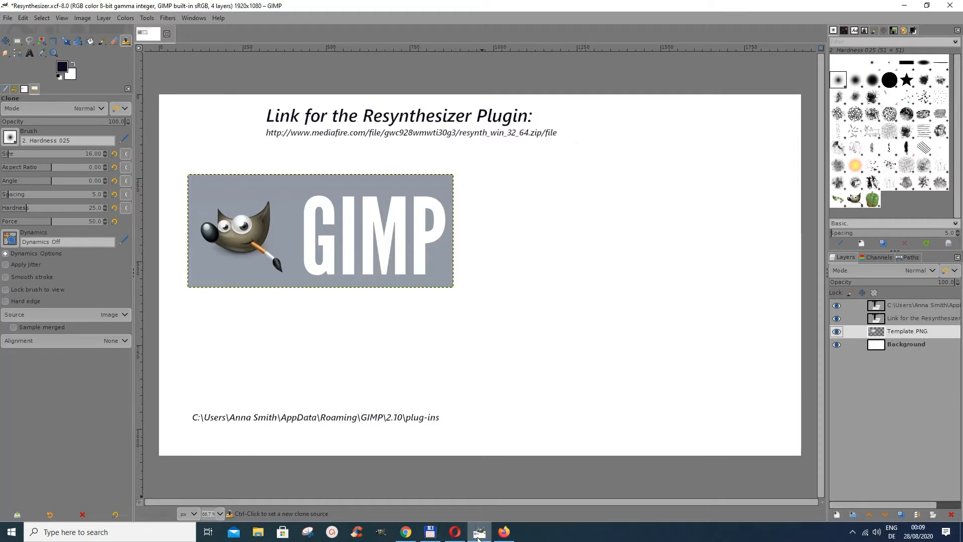
mouse_move(479, 532)
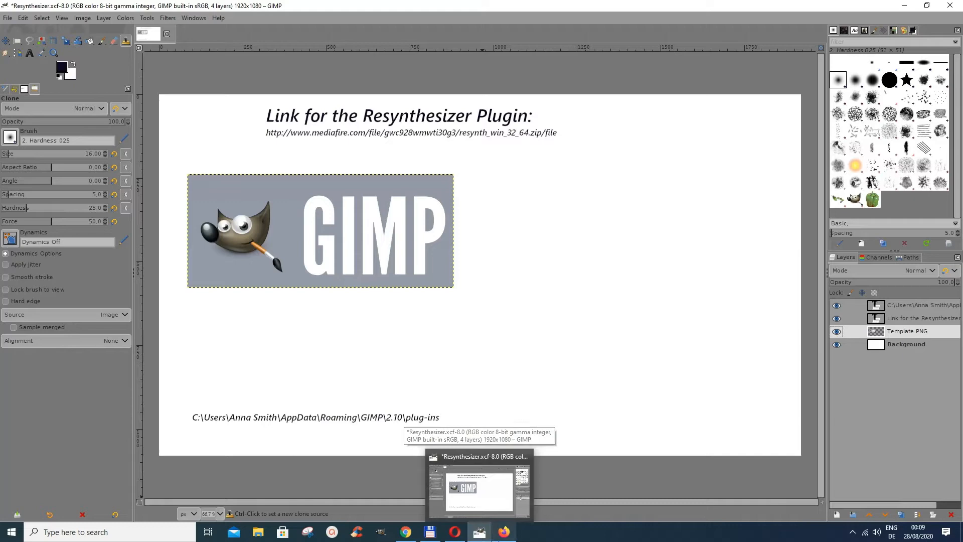
Step: Show the resynth_win_32_64.zip MediaFire page and check compatibility for macOS, then back to Linux
click(503, 532)
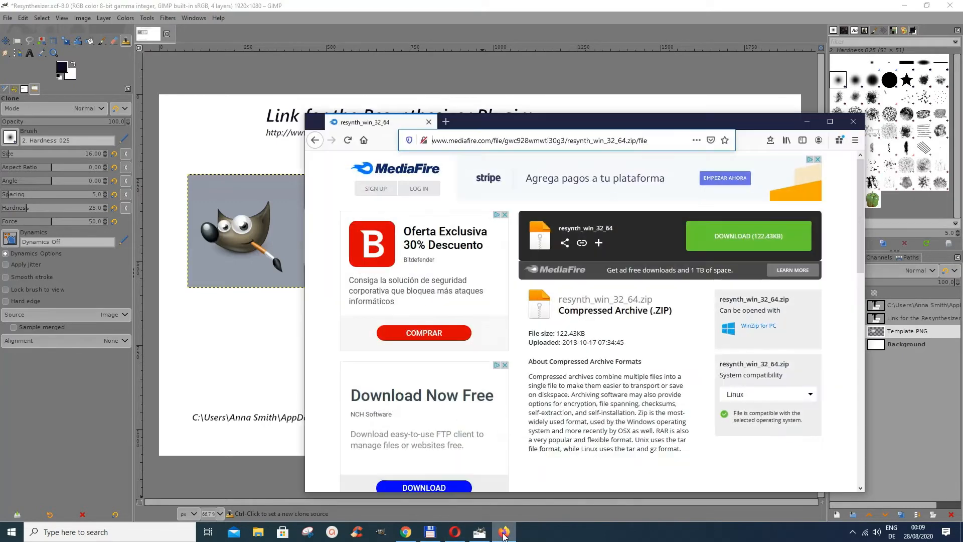
mouse_move(437, 147)
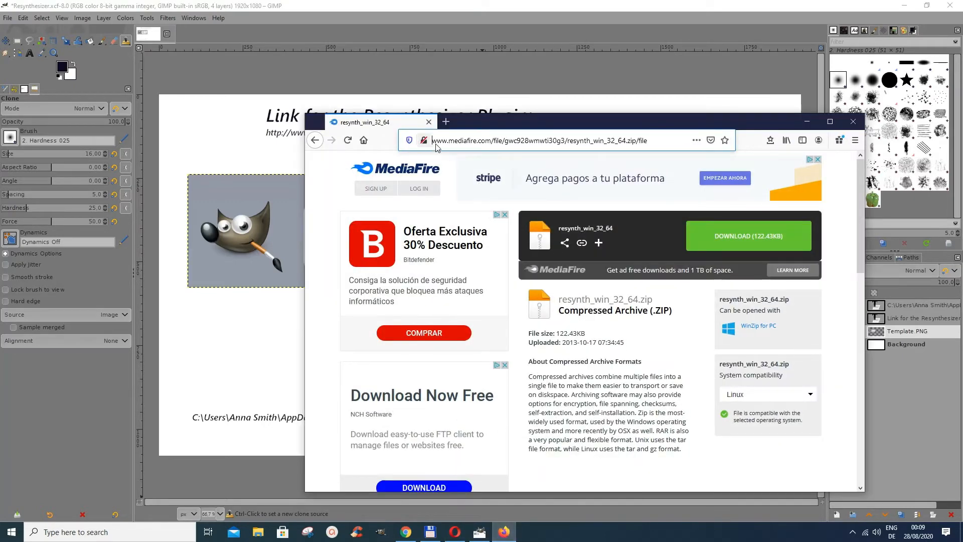
mouse_move(681, 350)
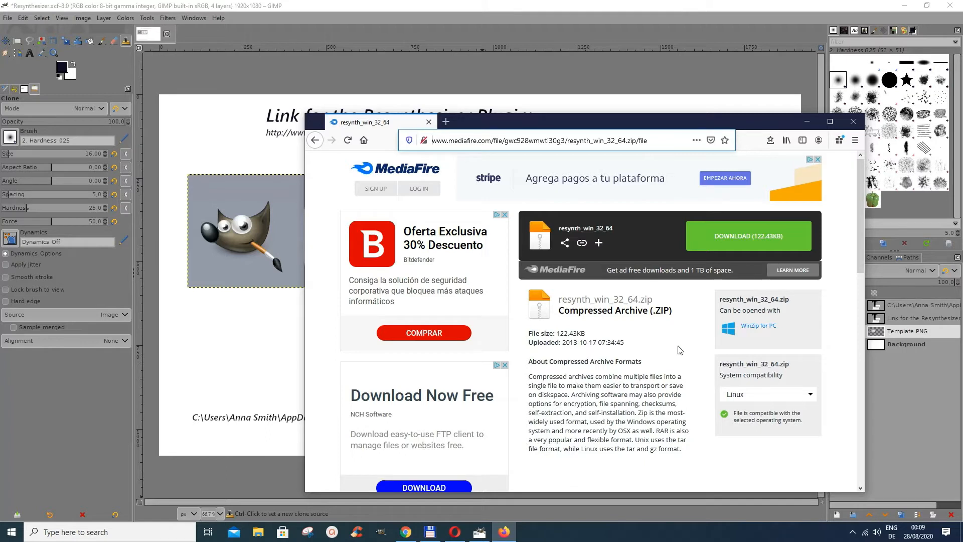
mouse_move(812, 401)
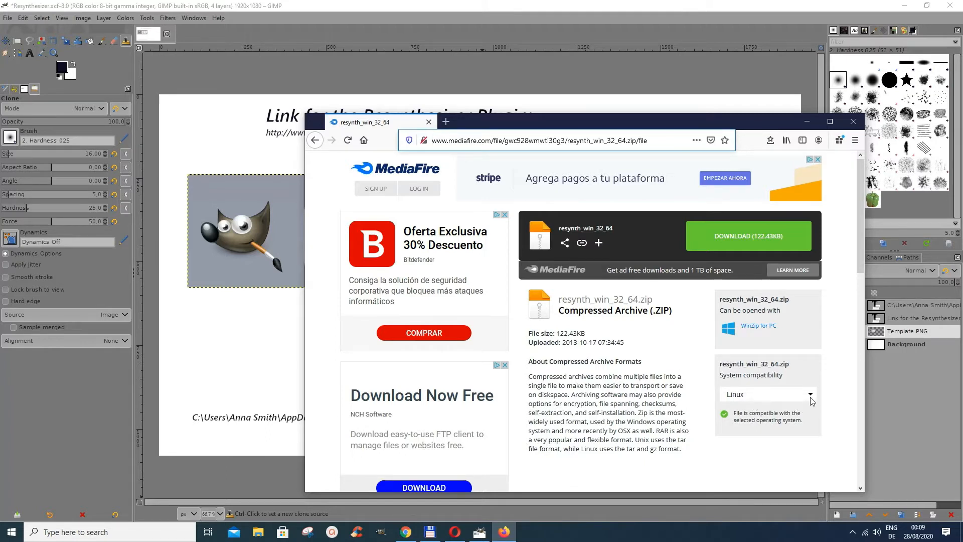
click(766, 393)
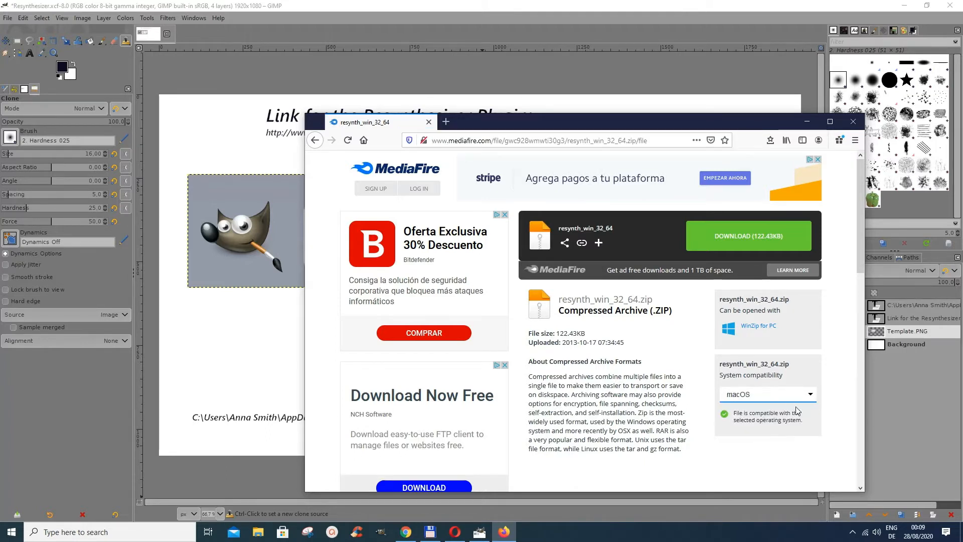
click(767, 394)
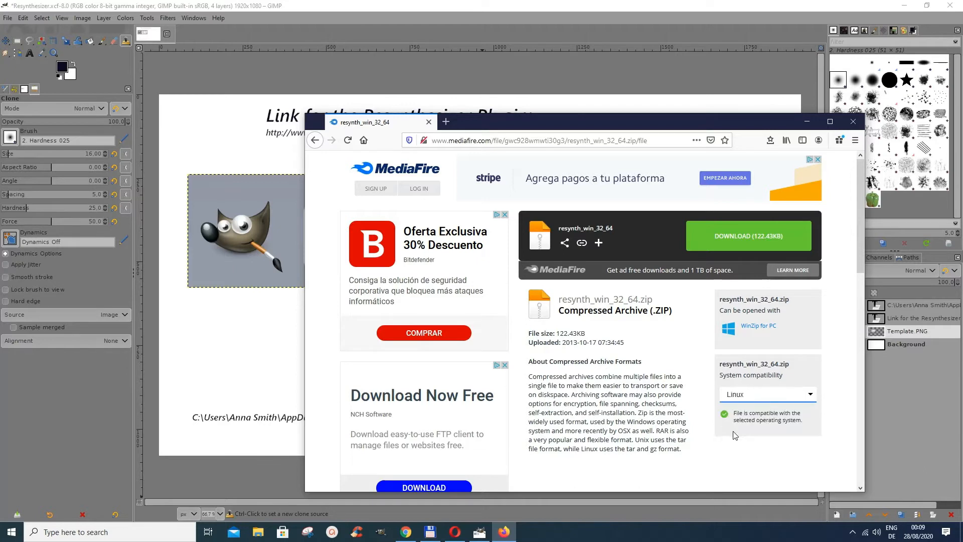
mouse_move(735, 428)
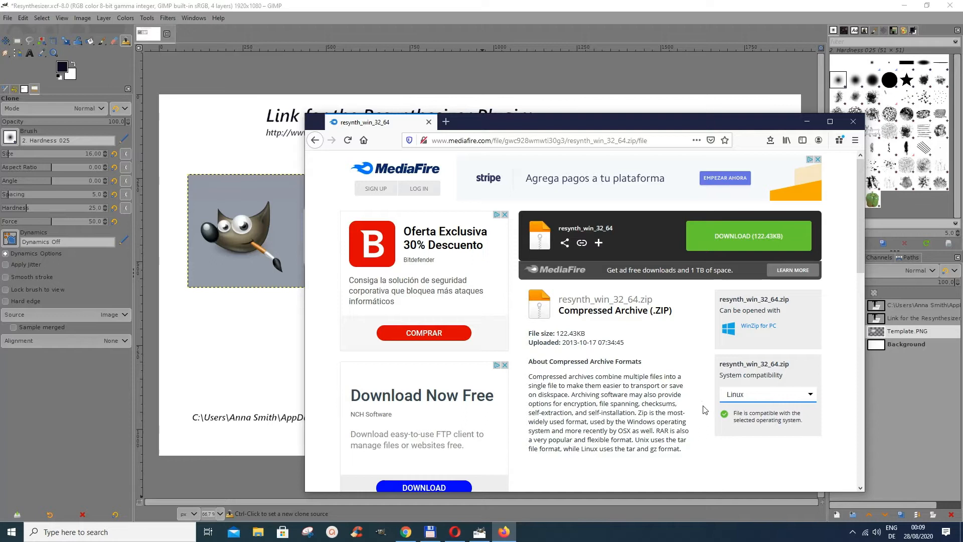
mouse_move(719, 396)
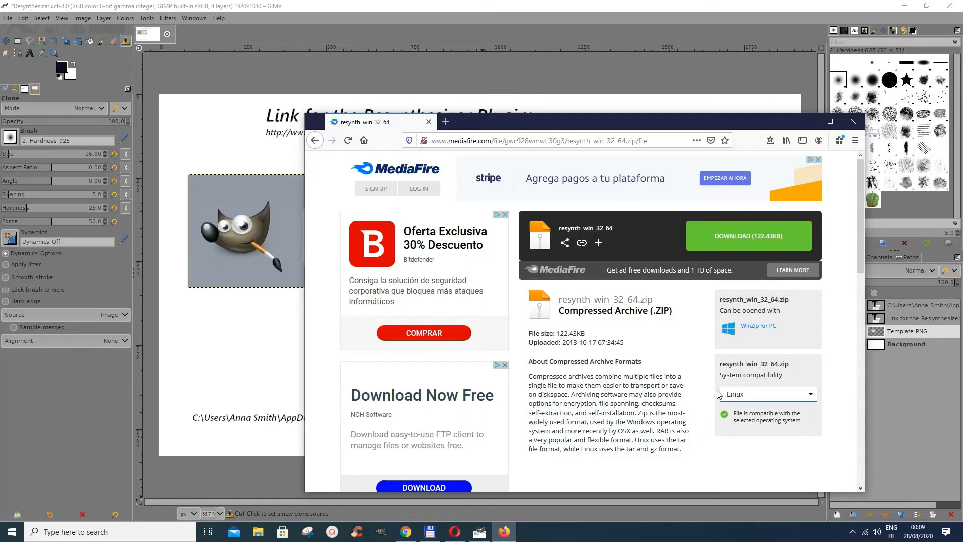
mouse_move(806, 122)
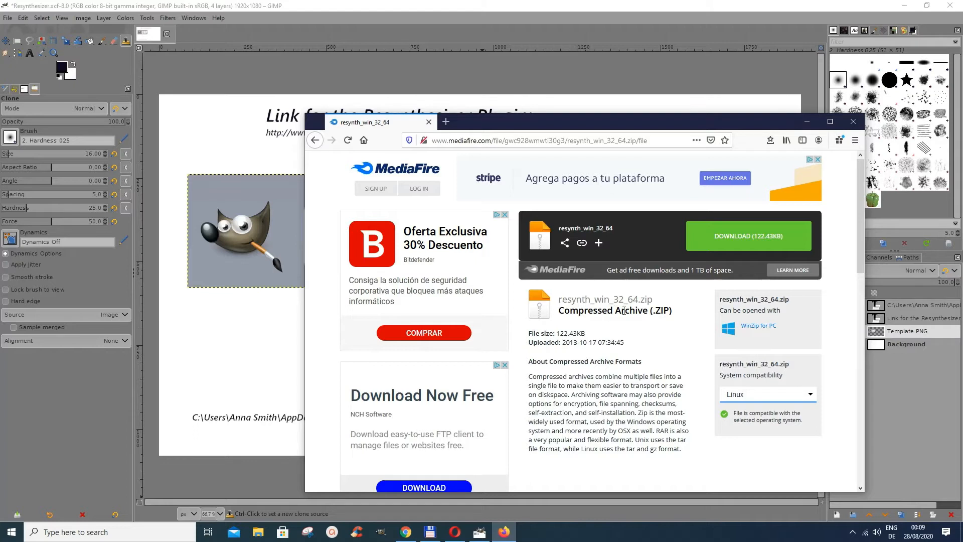
mouse_move(625, 319)
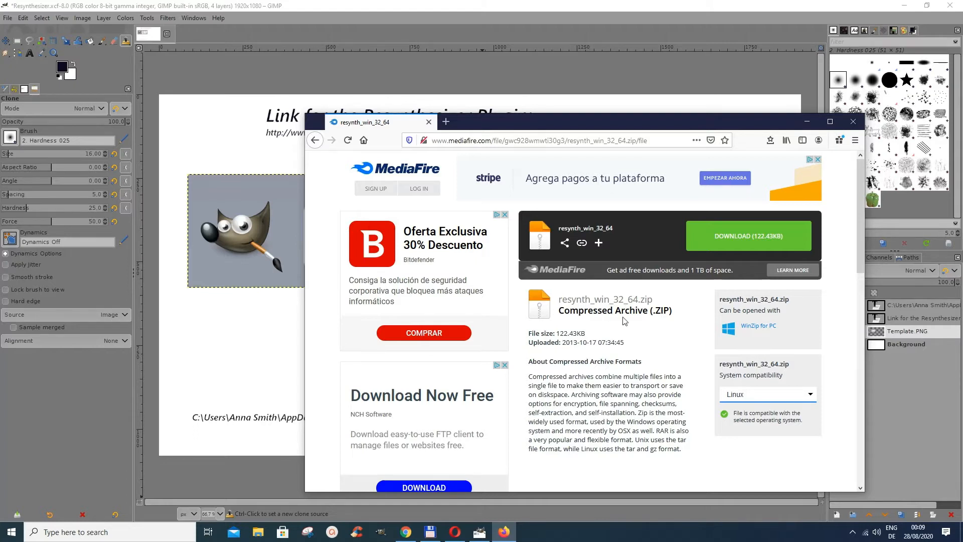
mouse_move(522, 418)
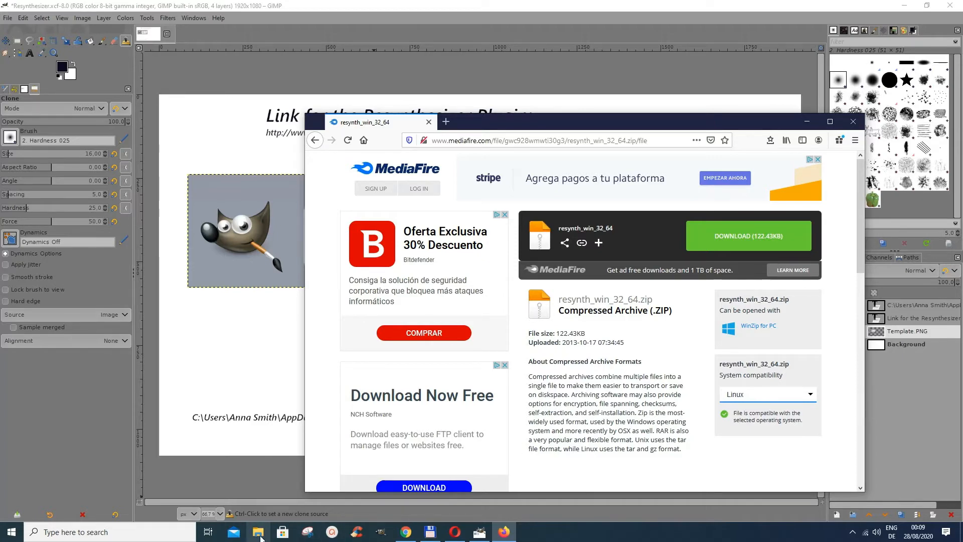
Step: Locate resynth_win_32_64.zip in File Explorer's recent files and bring up its file actions
click(258, 532)
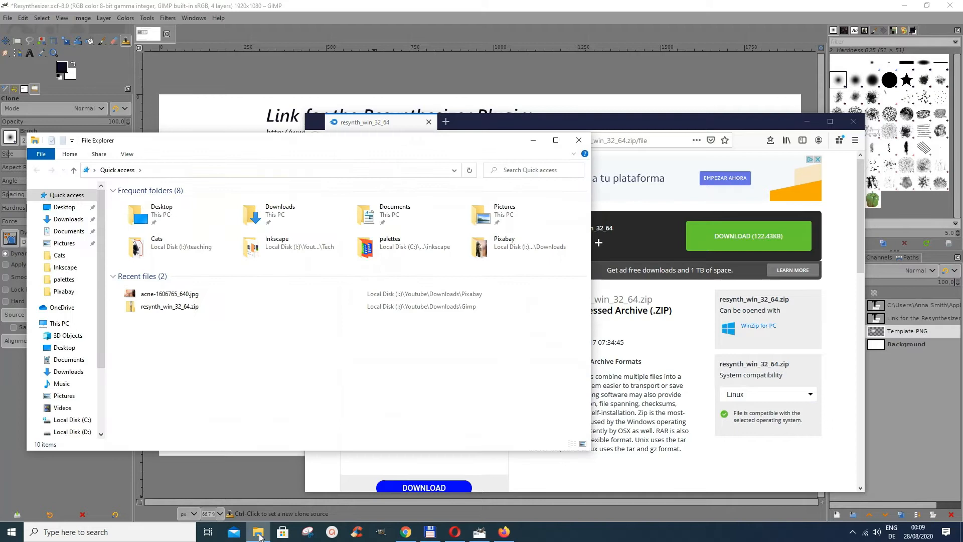
mouse_move(148, 341)
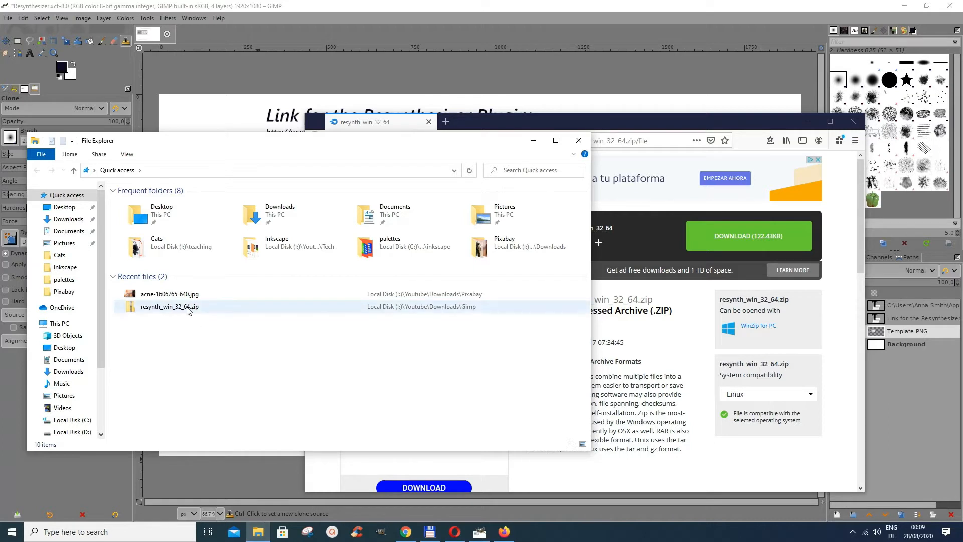
right_click(168, 307)
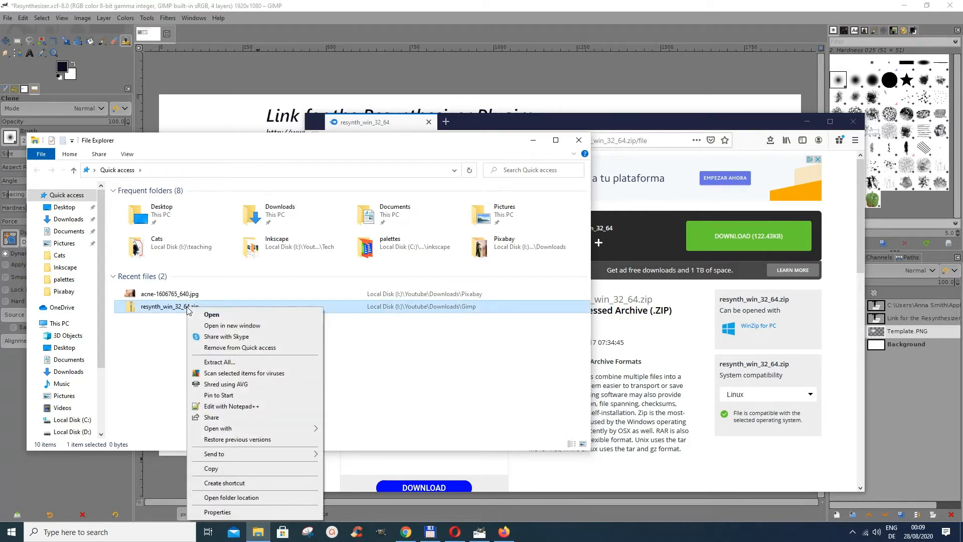
mouse_move(218, 362)
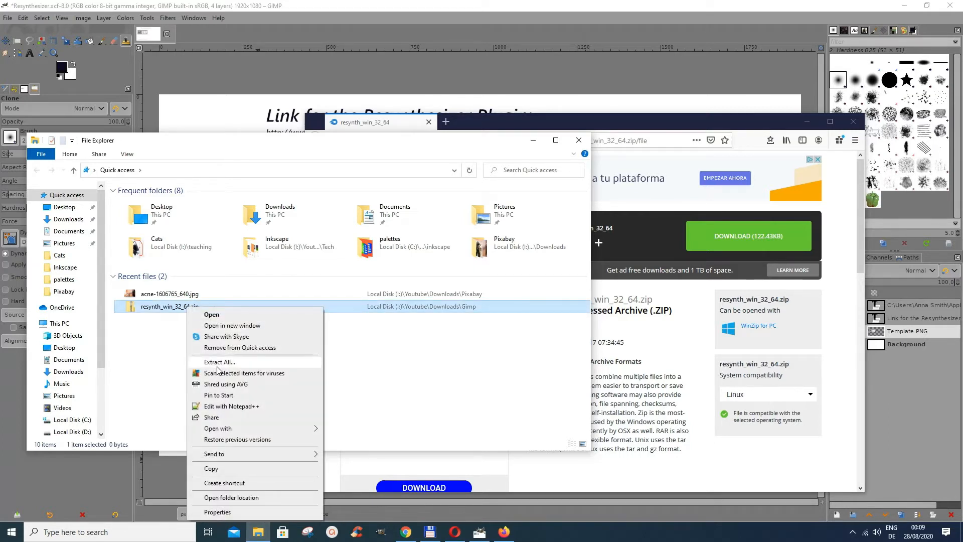
mouse_move(222, 367)
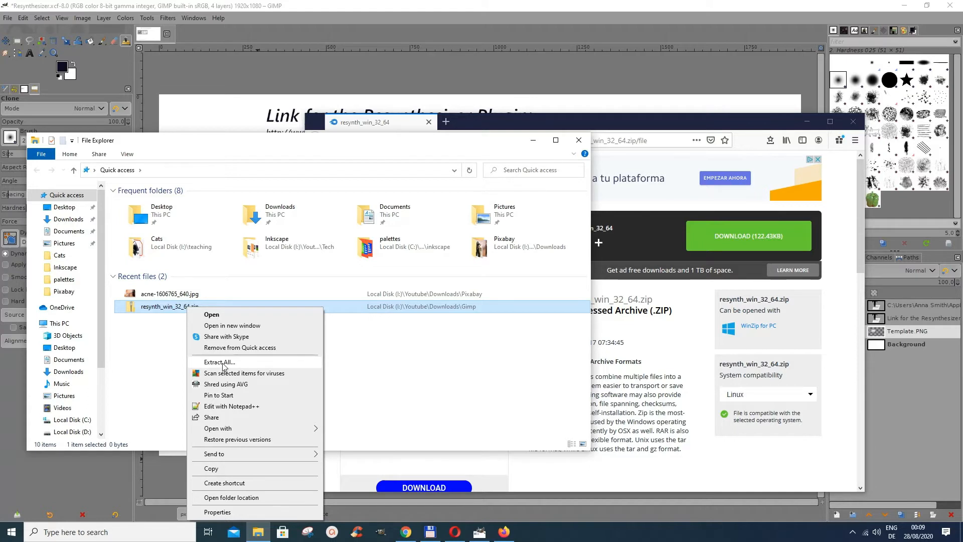
Step: Start Extract All on resynth_win_32_64.zip into the Downloads\Gimp destination
click(218, 362)
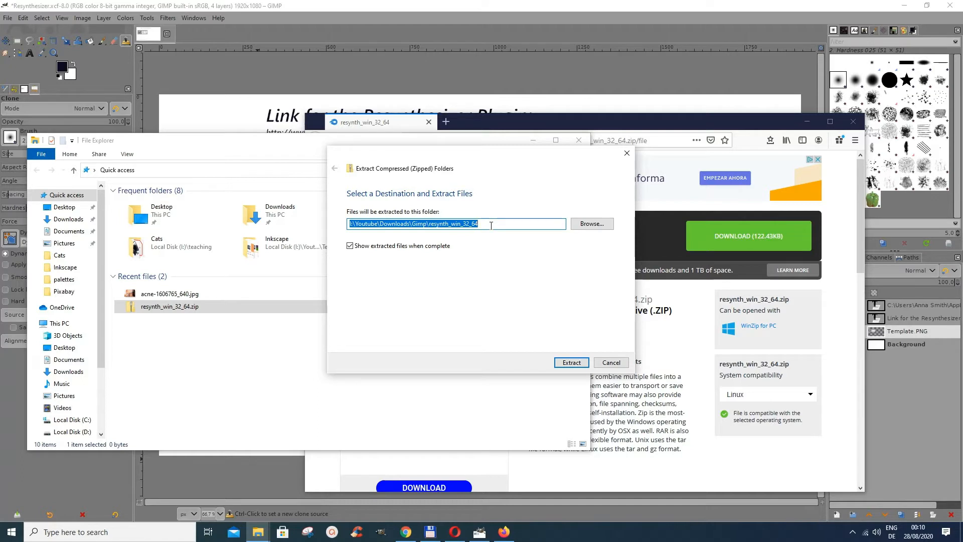
mouse_move(590, 222)
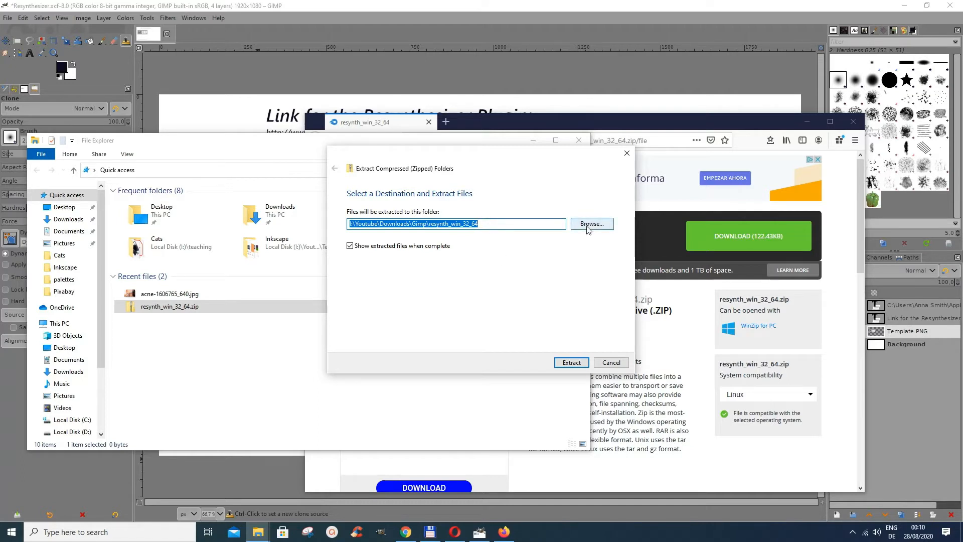
mouse_move(554, 373)
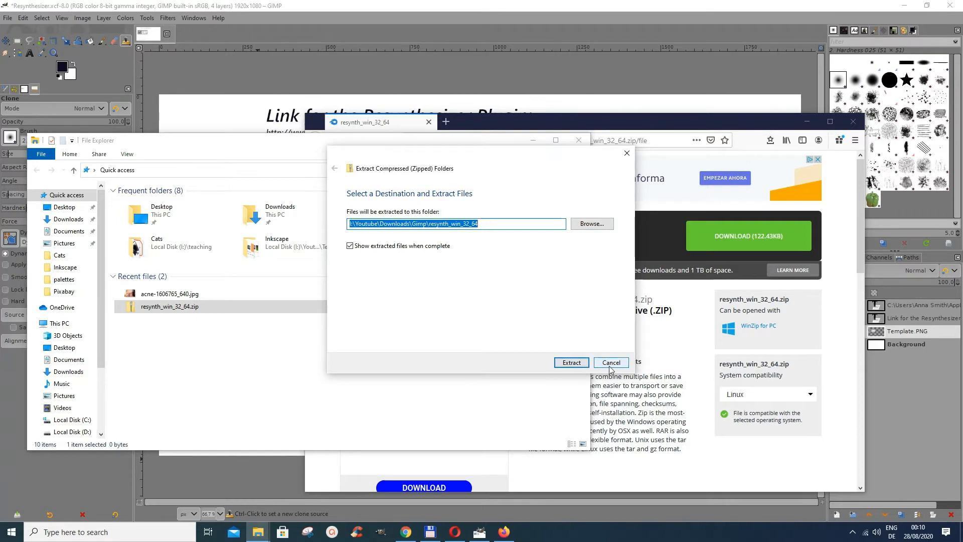
mouse_move(627, 153)
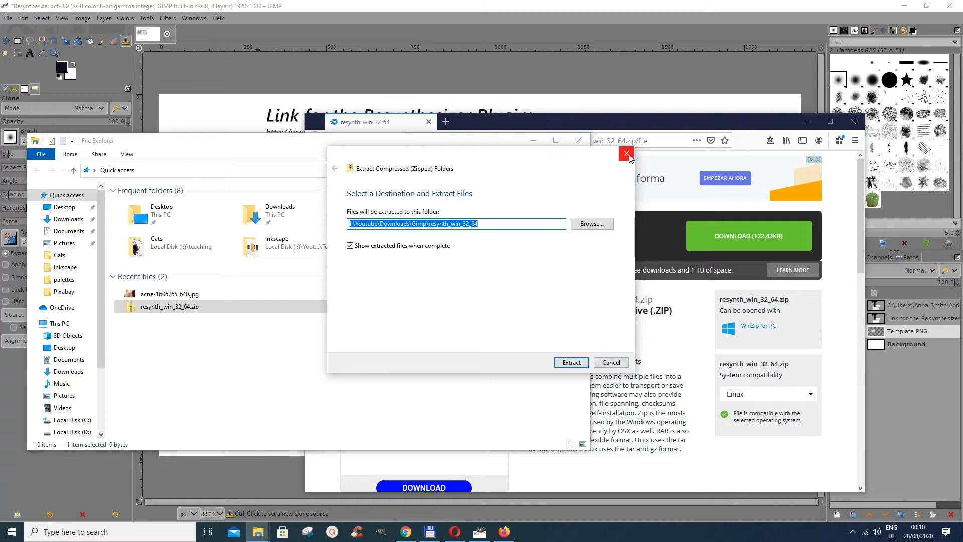
Step: Browse drive I: through Youtube > Downloads > Gimp into the extracted resynth_win_32_64 folder
click(626, 152)
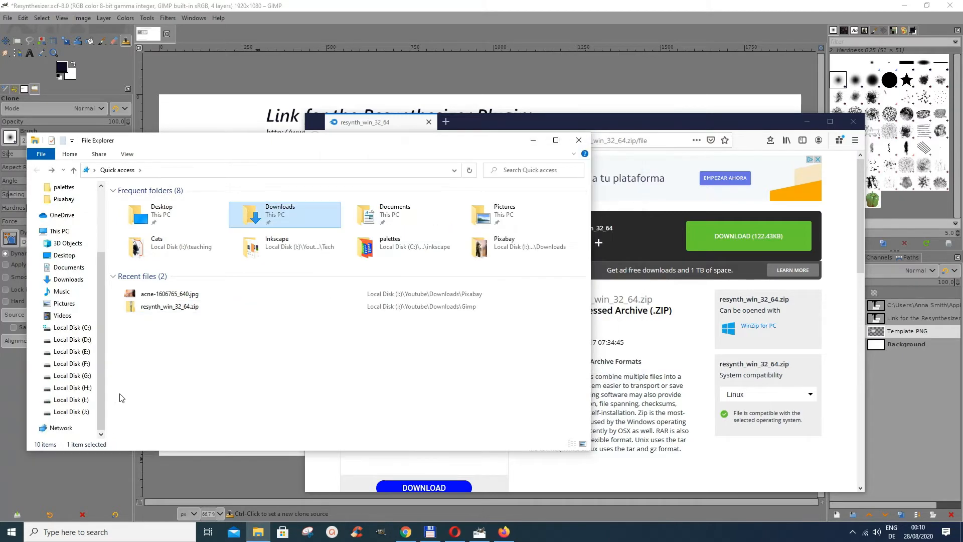
click(71, 399)
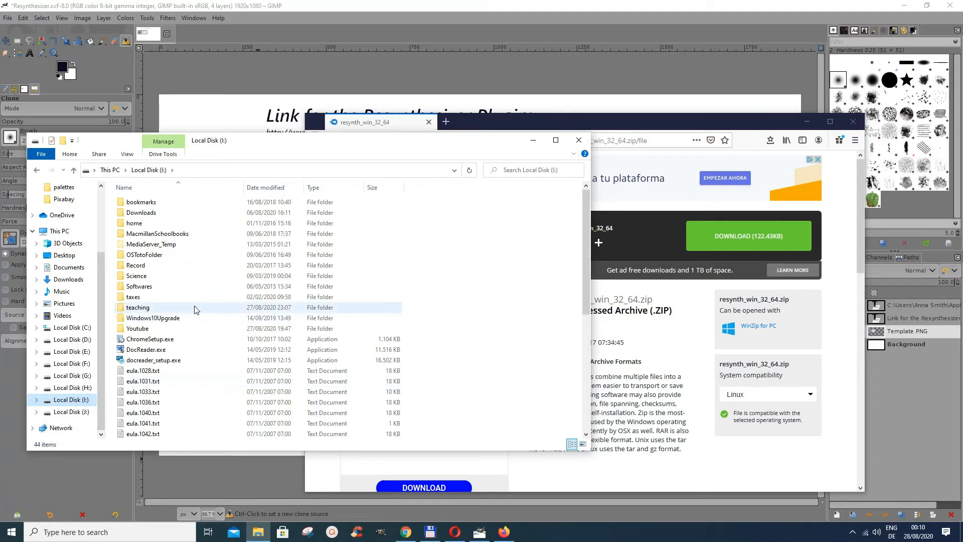
double_click(138, 328)
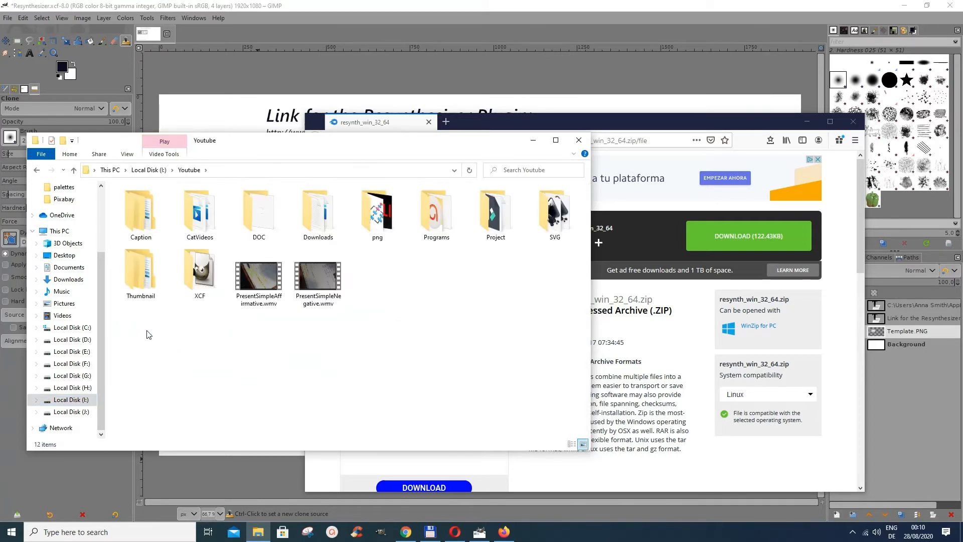
click(318, 212)
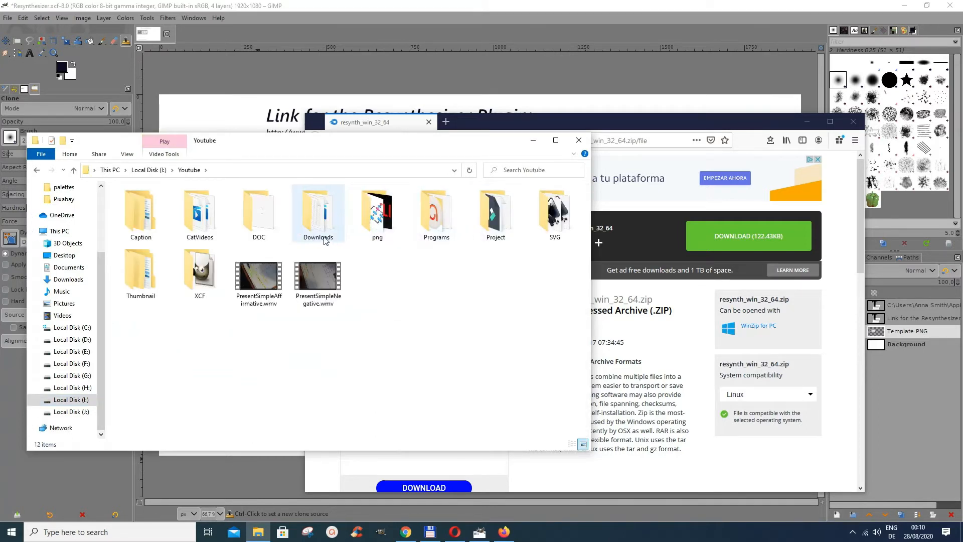
double_click(318, 212)
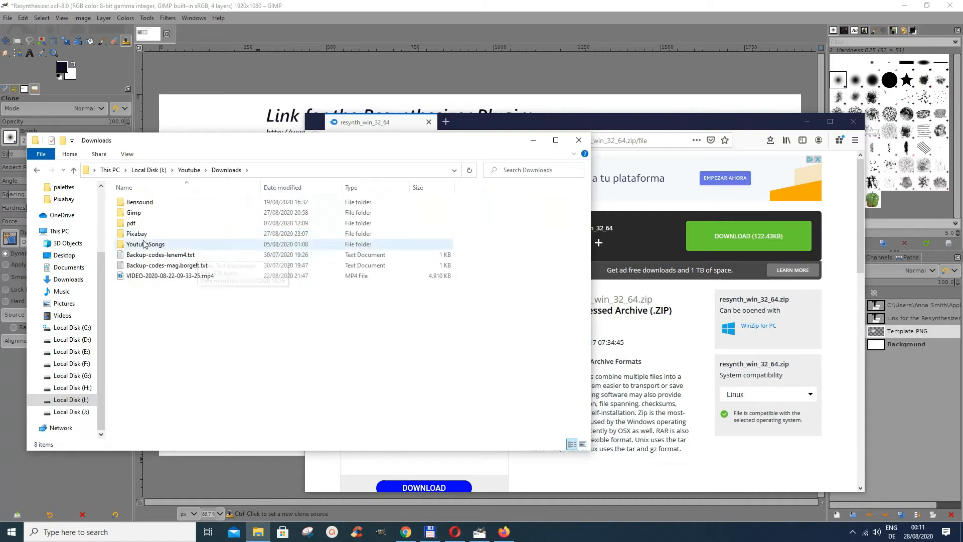
double_click(134, 213)
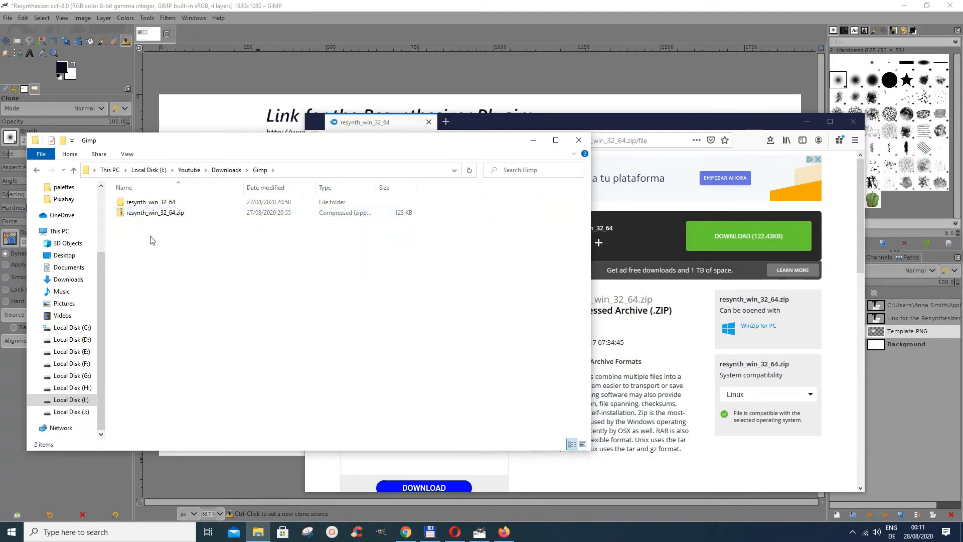
click(156, 212)
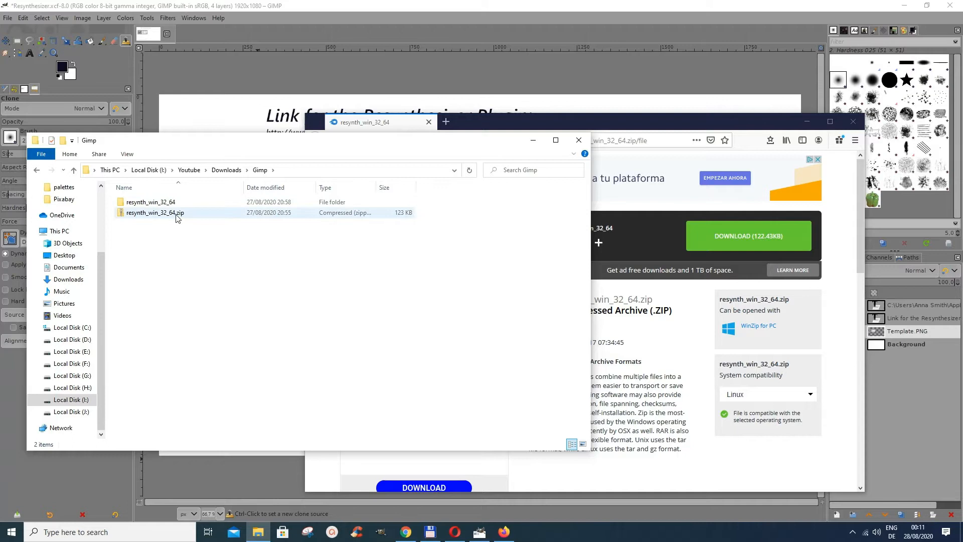
mouse_move(150, 202)
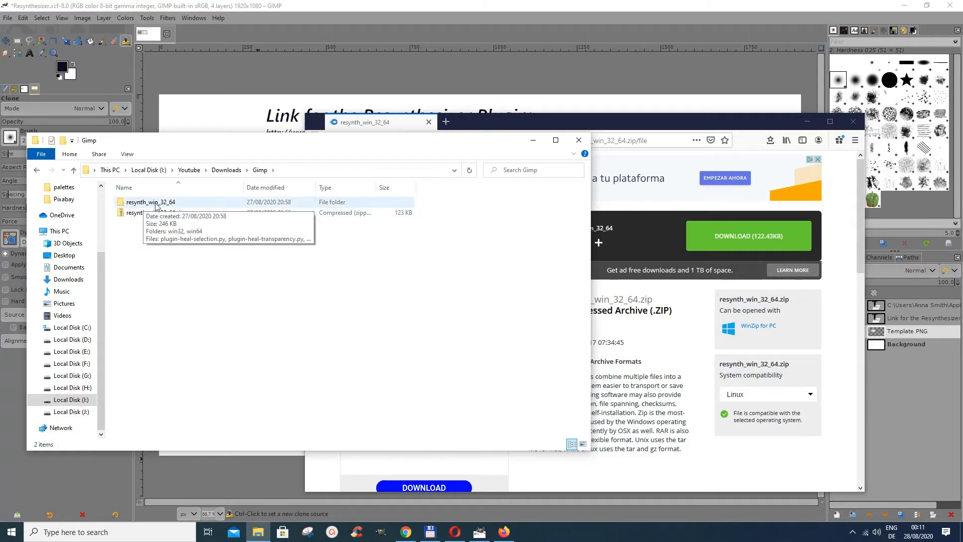
double_click(151, 201)
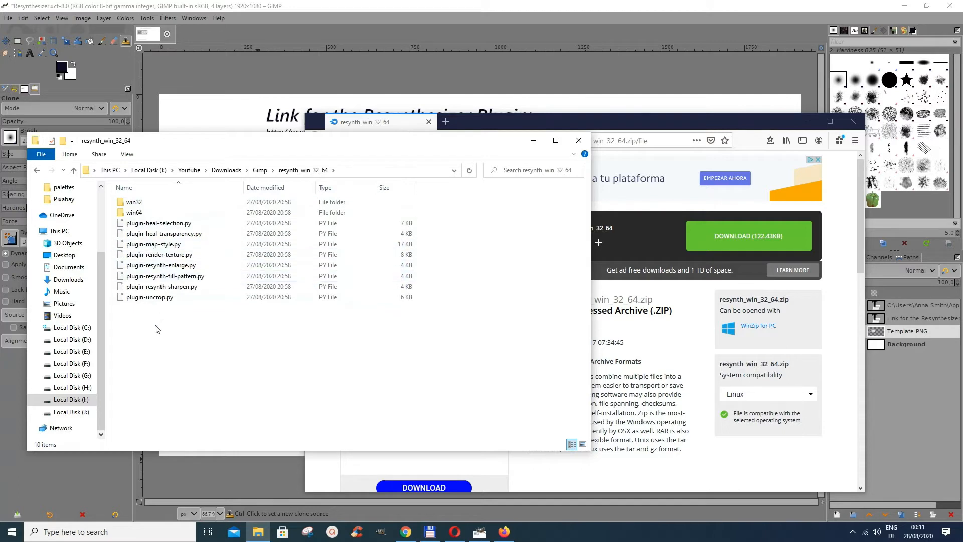
mouse_move(149, 297)
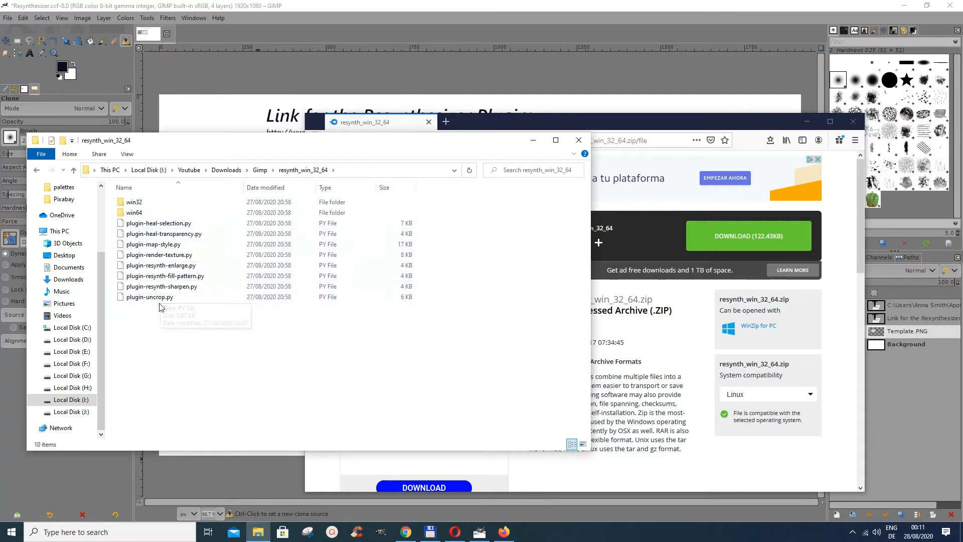
mouse_move(161, 286)
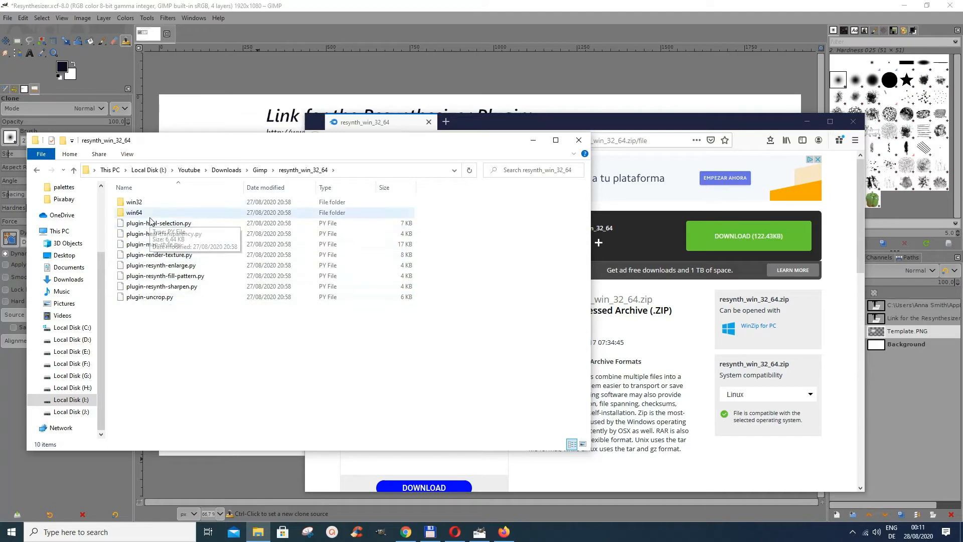
mouse_move(150, 244)
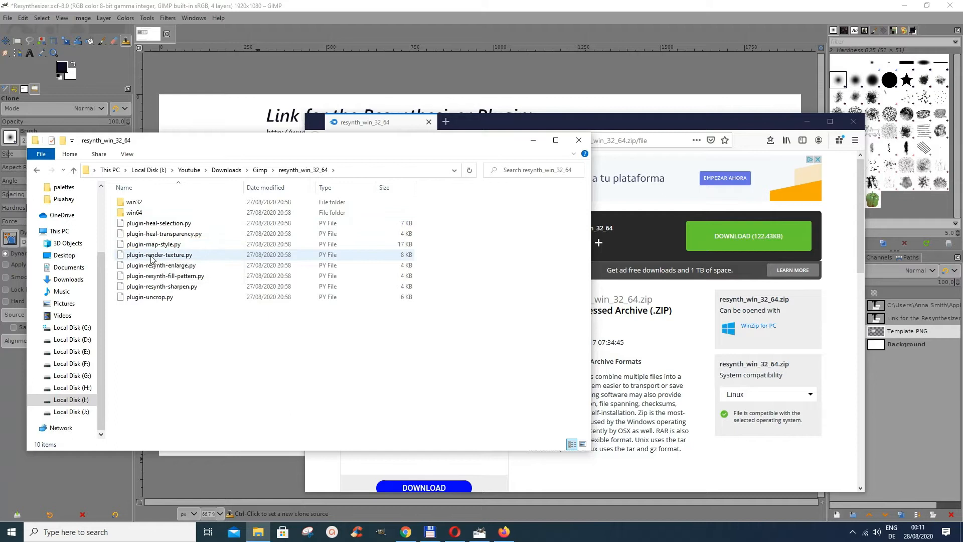
mouse_move(162, 275)
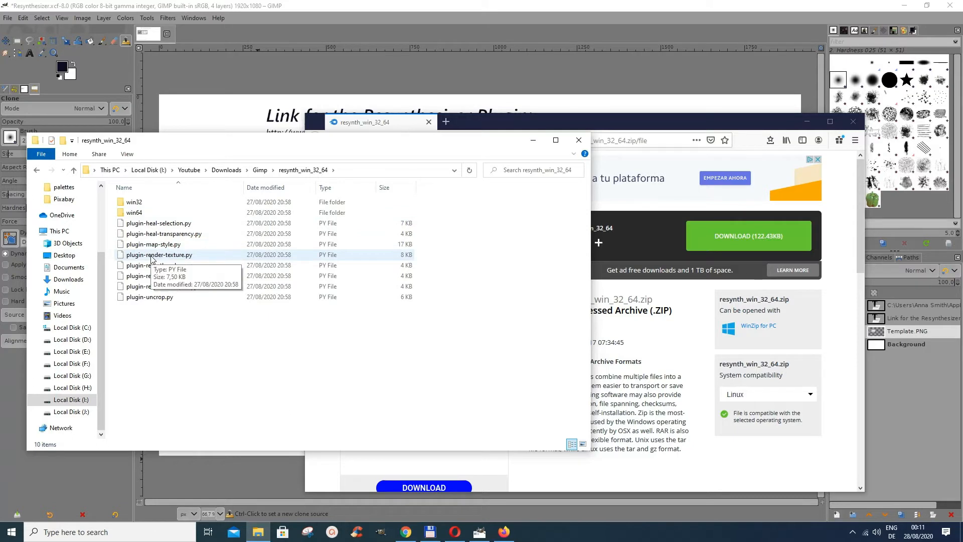
mouse_move(134, 202)
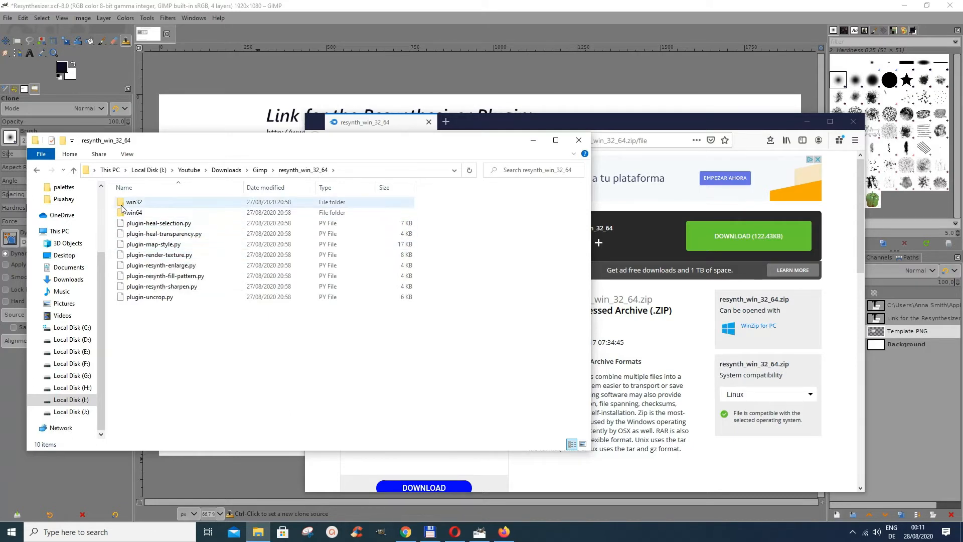
Step: Inspect the win32 and win64 folders and go into win32
click(133, 212)
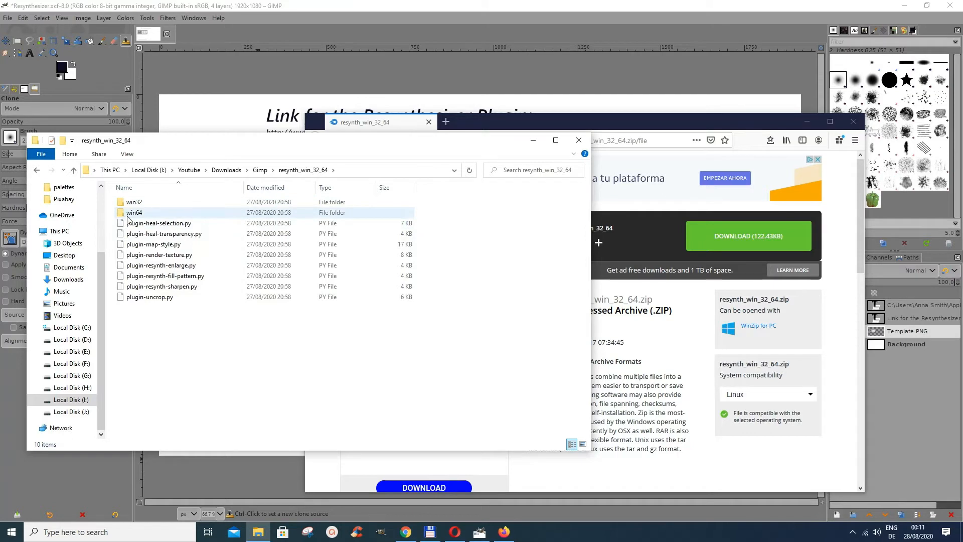
click(134, 202)
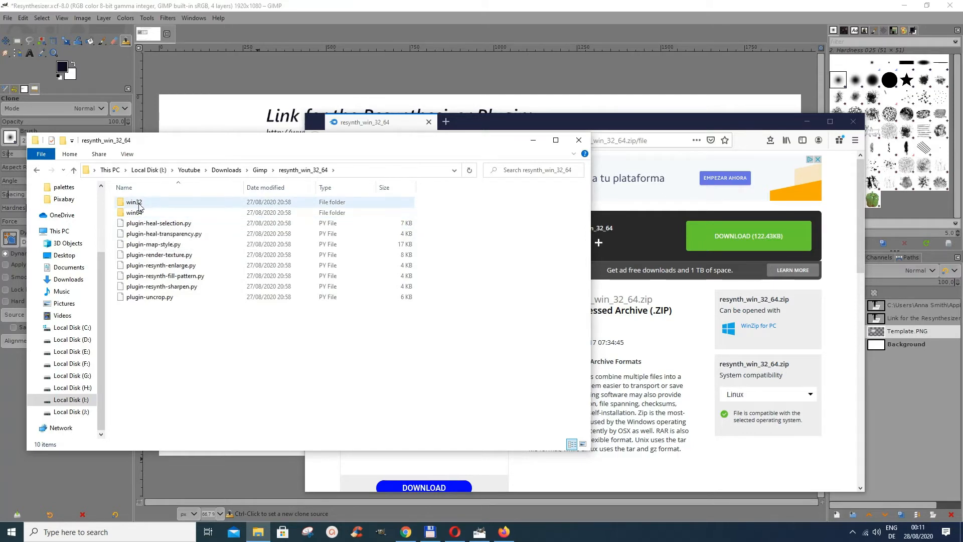
click(133, 202)
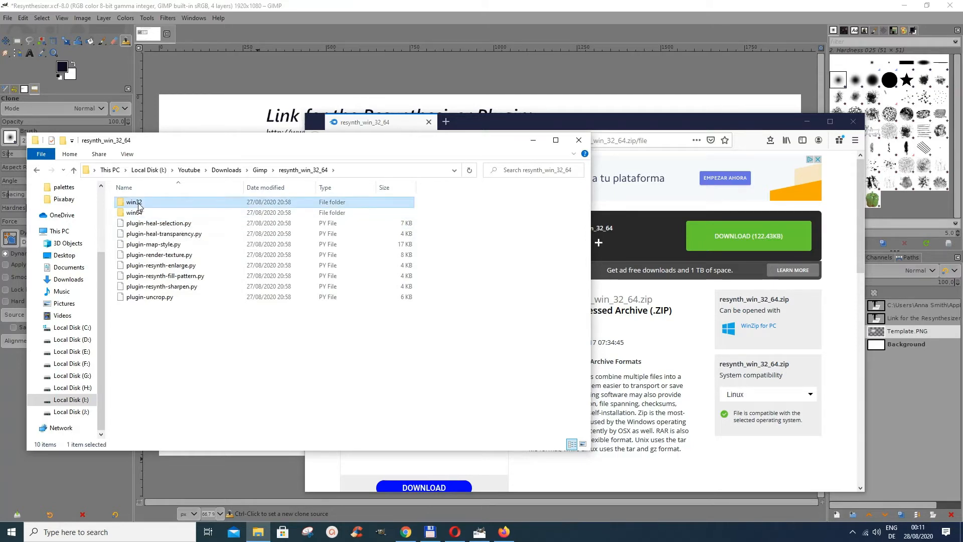
double_click(134, 202)
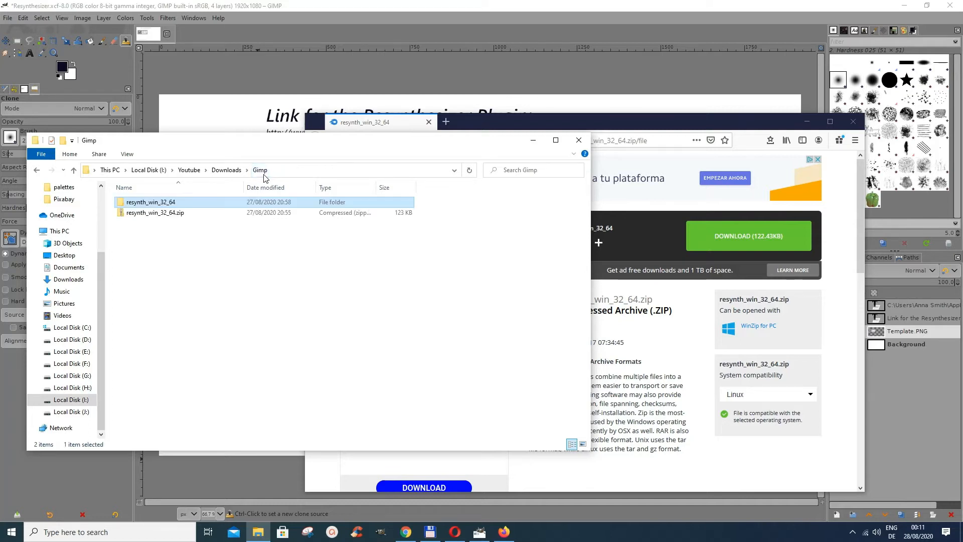
mouse_move(151, 202)
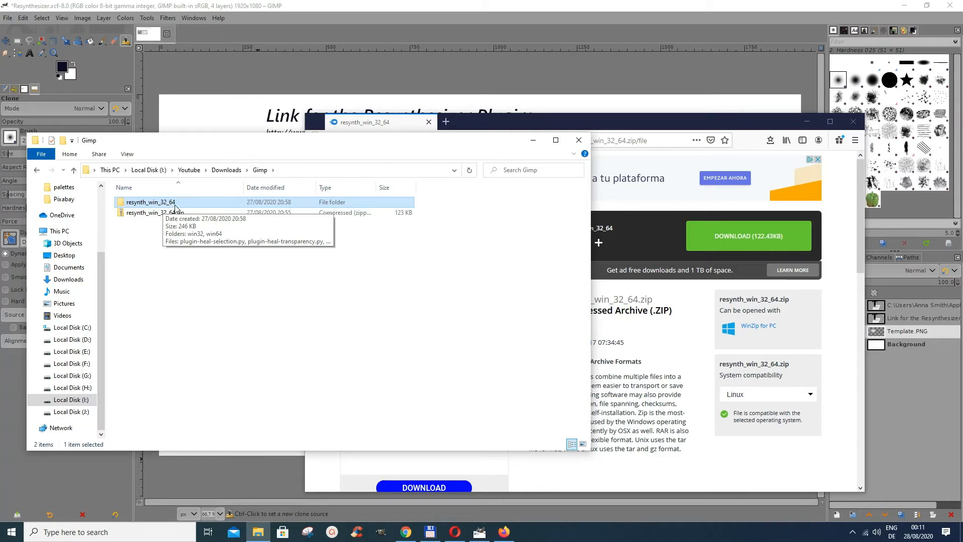
mouse_move(170, 203)
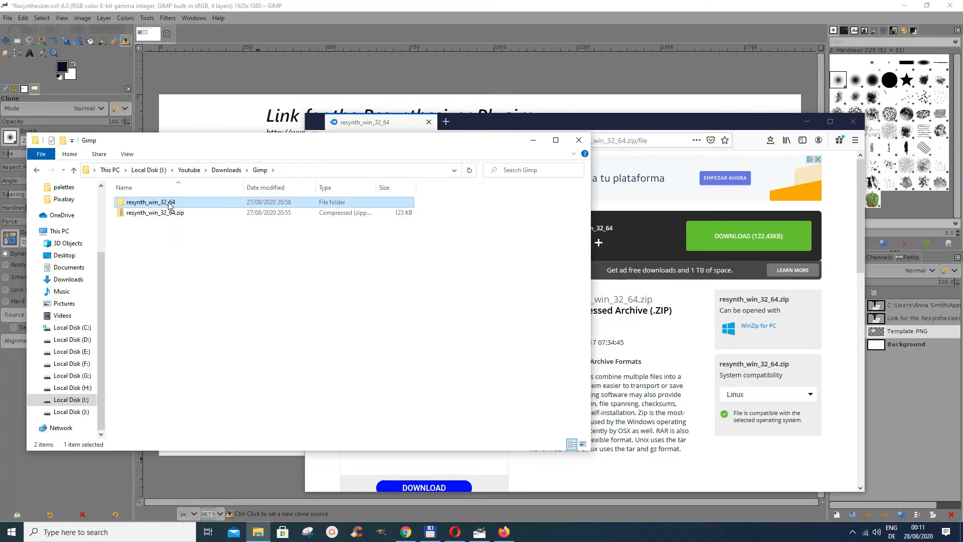
double_click(150, 202)
text(s)
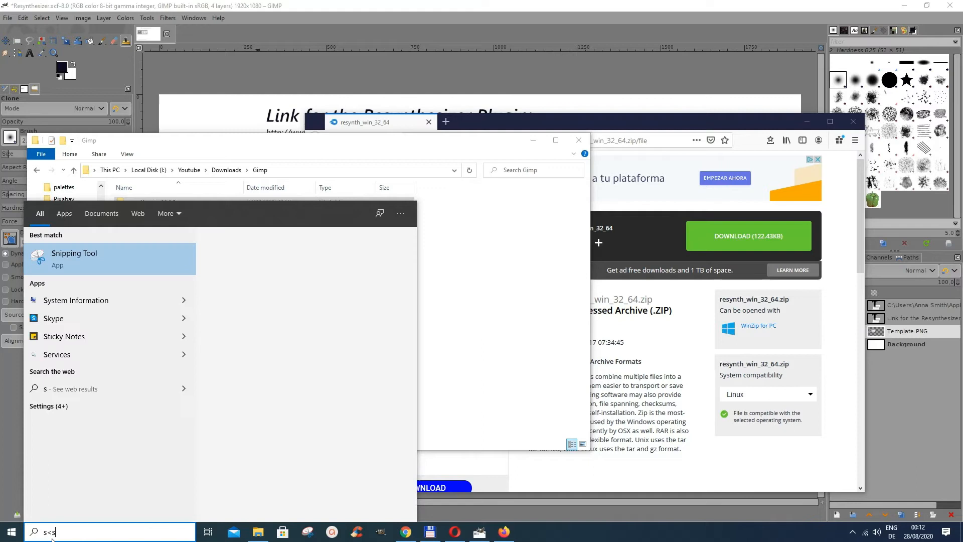
Step: Search Windows for "system information", correcting the mistyped characters
text(tw)
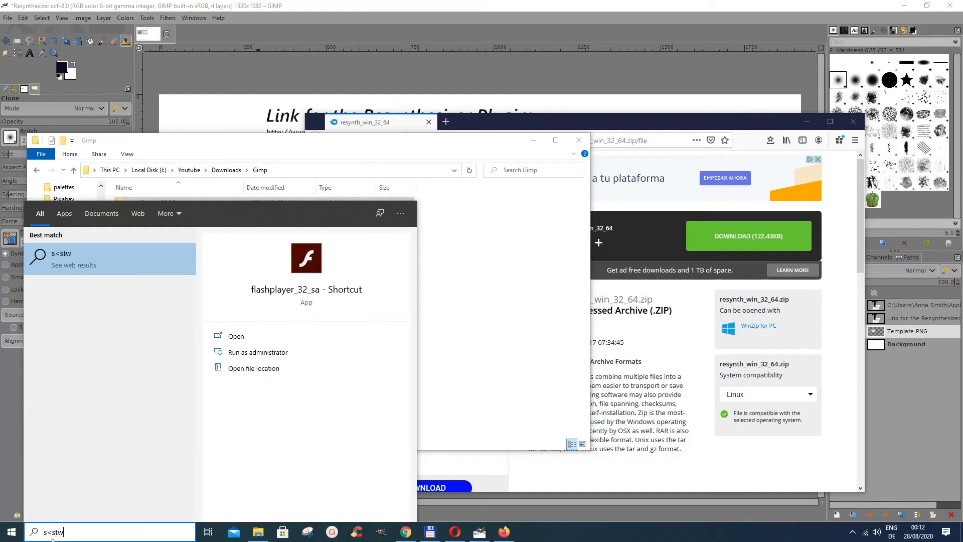
key(BackSpace)
text(sys)
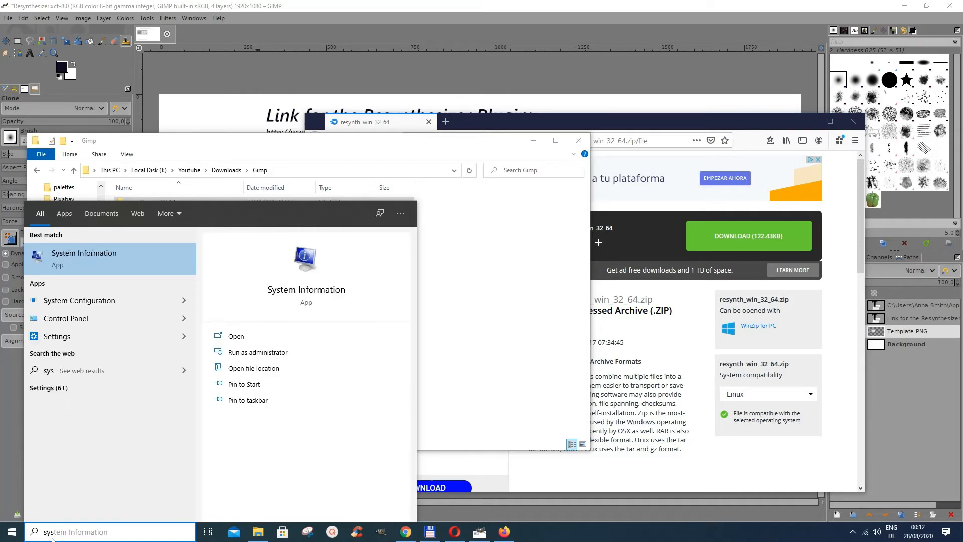
mouse_move(281, 298)
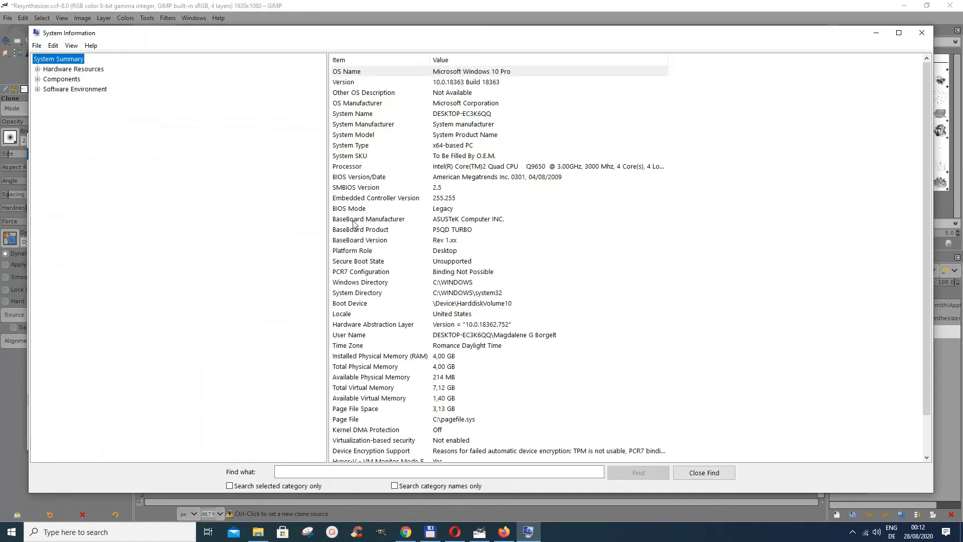
mouse_move(348, 150)
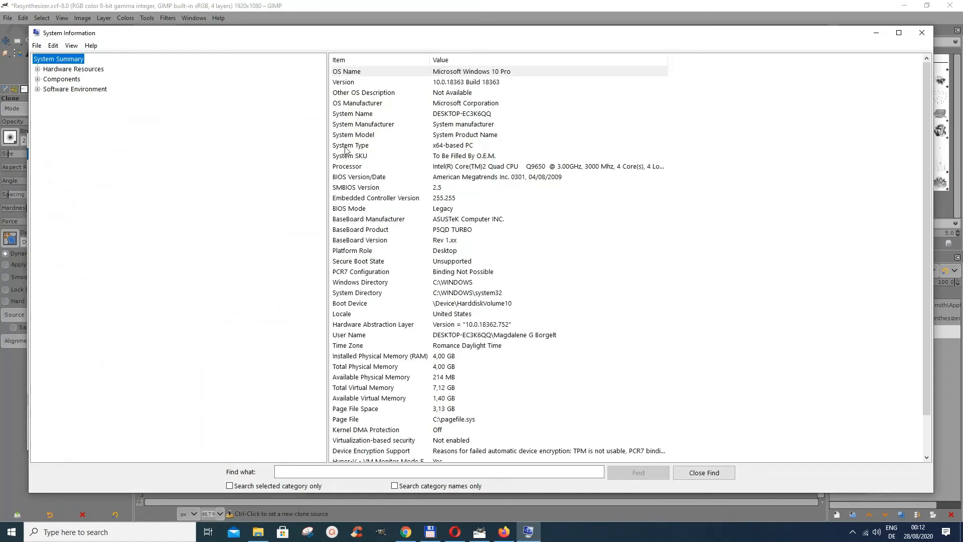
mouse_move(436, 151)
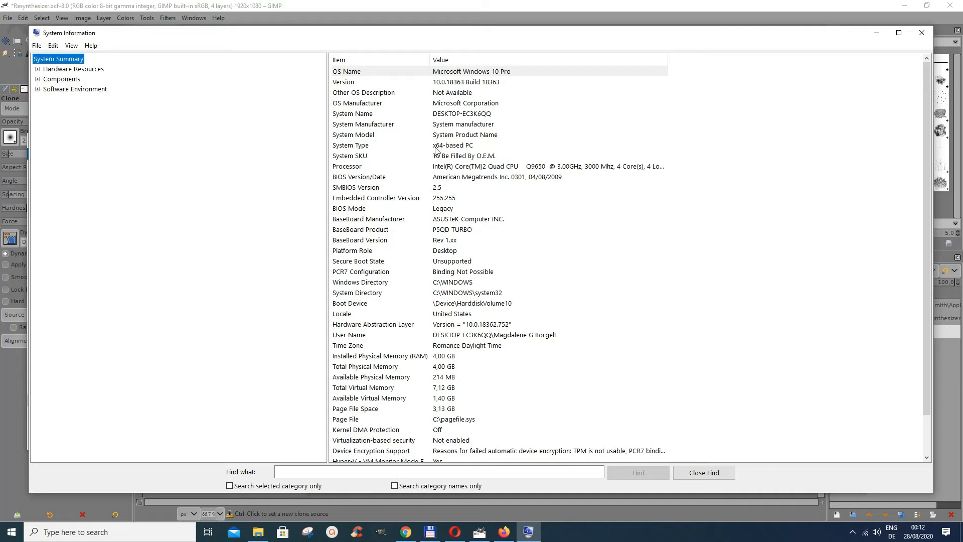
mouse_move(442, 153)
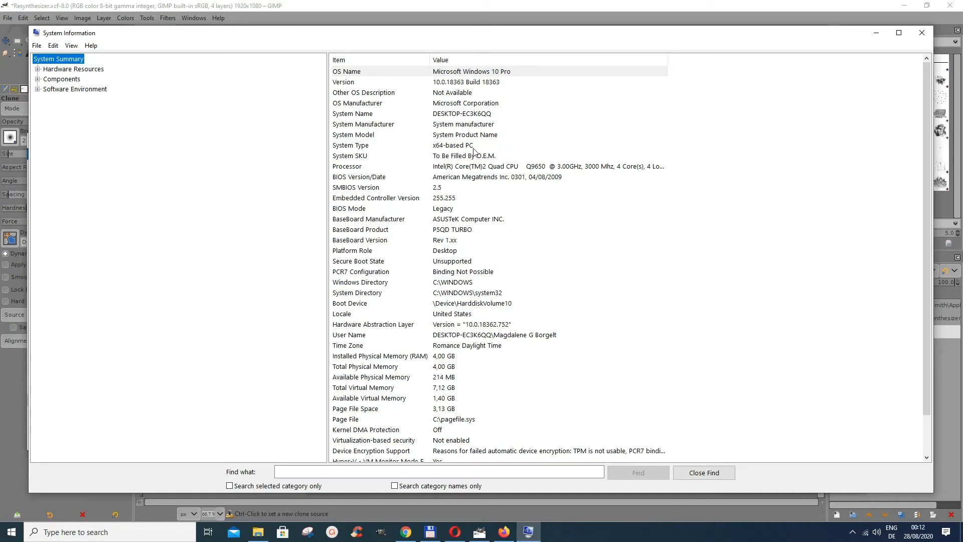
mouse_move(437, 153)
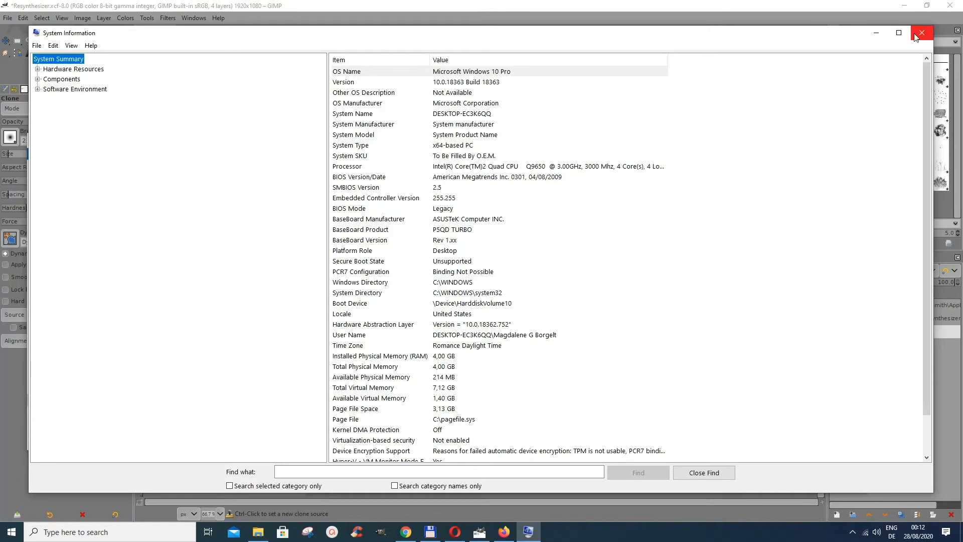
Step: Close System Information after confirming the x64-based PC
click(921, 32)
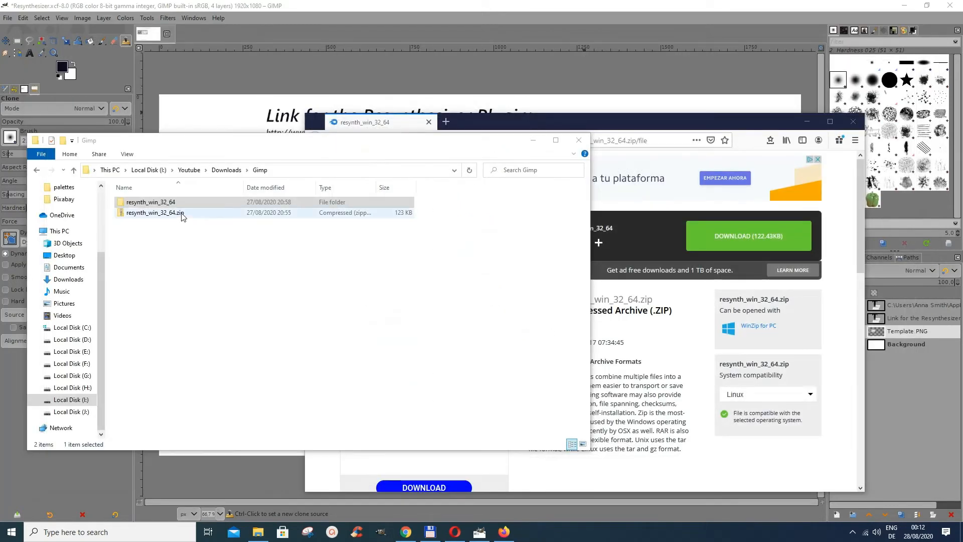
Step: Select the resynth_win_32_64 folder and close the Gimp downloads Explorer window
click(151, 202)
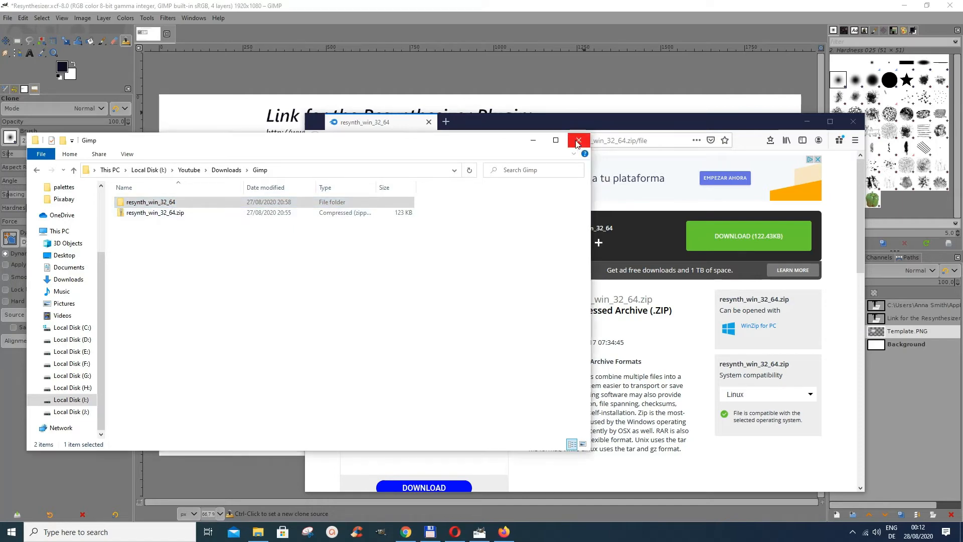
click(577, 141)
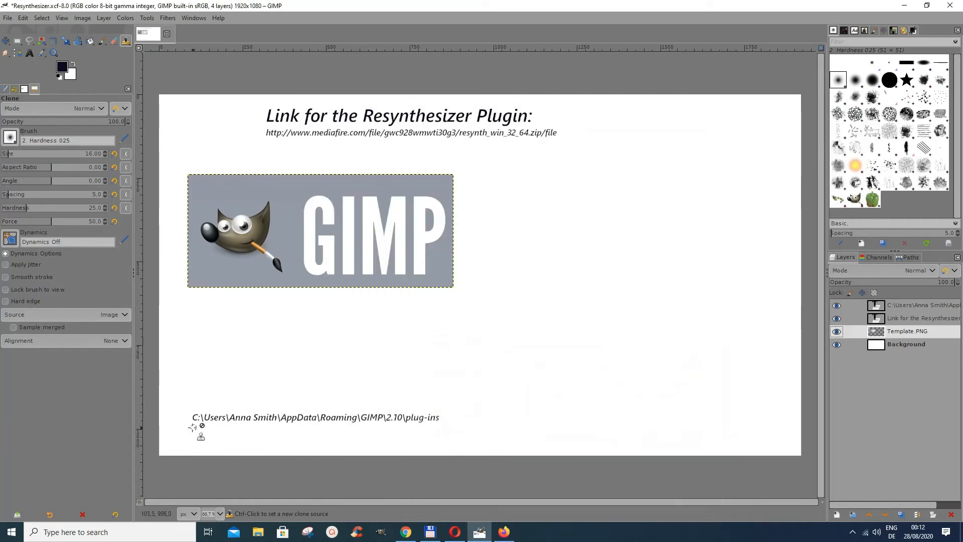
mouse_move(190, 428)
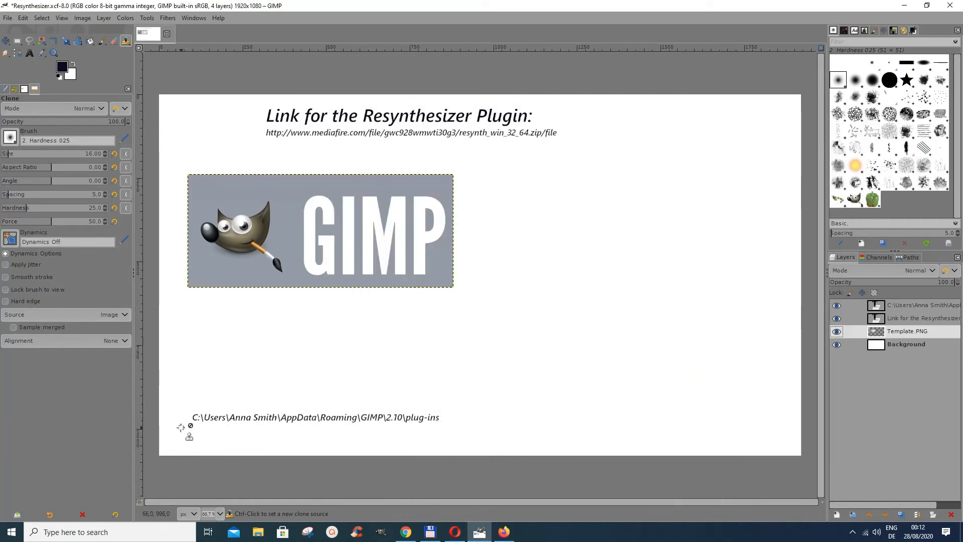
mouse_move(220, 429)
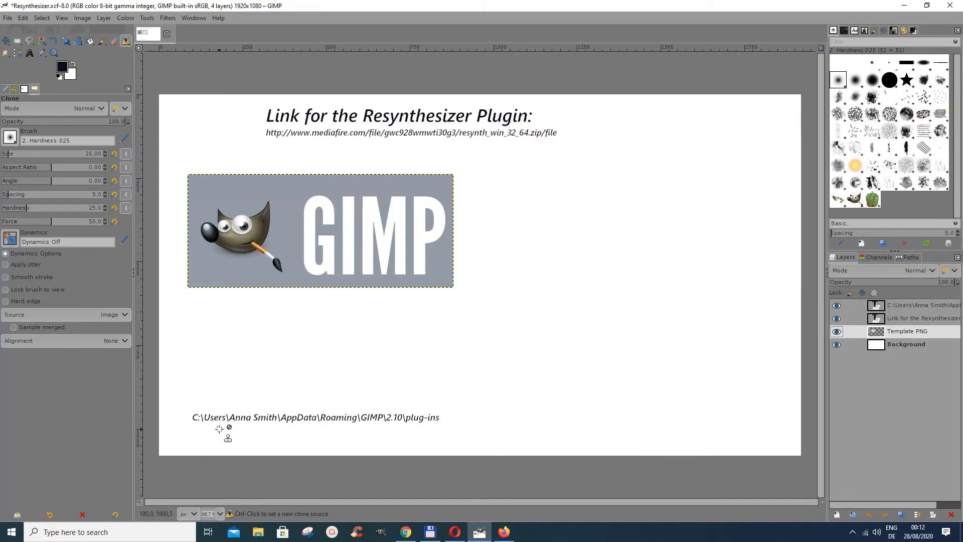
mouse_move(233, 423)
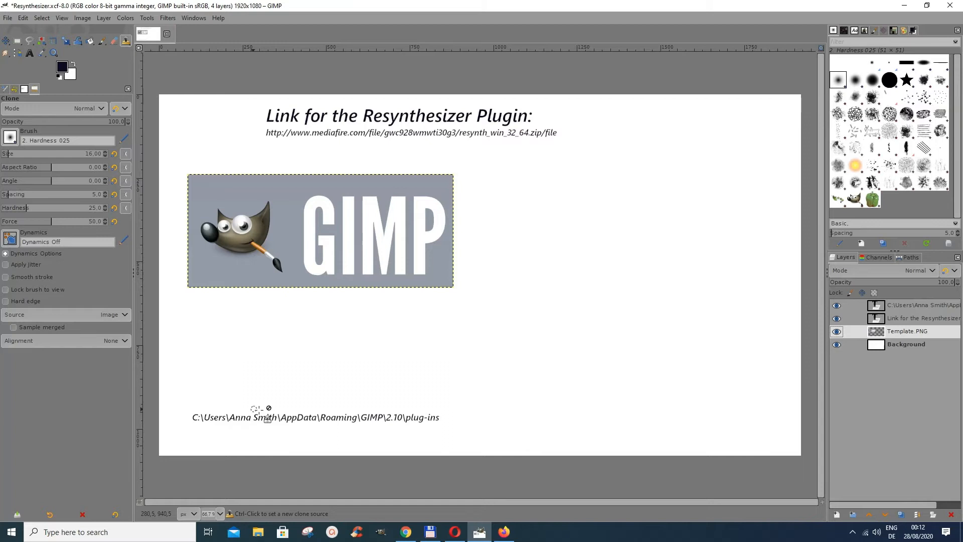
mouse_move(272, 420)
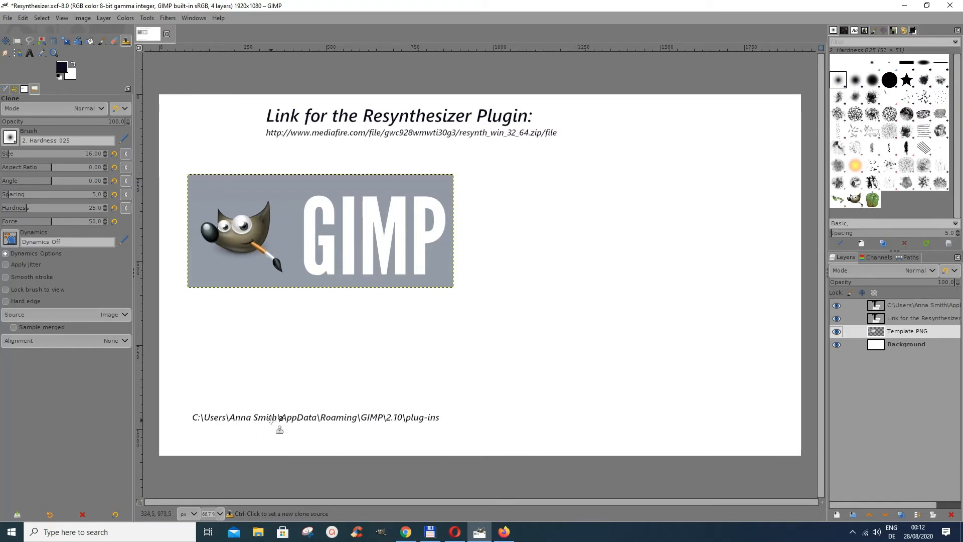
mouse_move(286, 427)
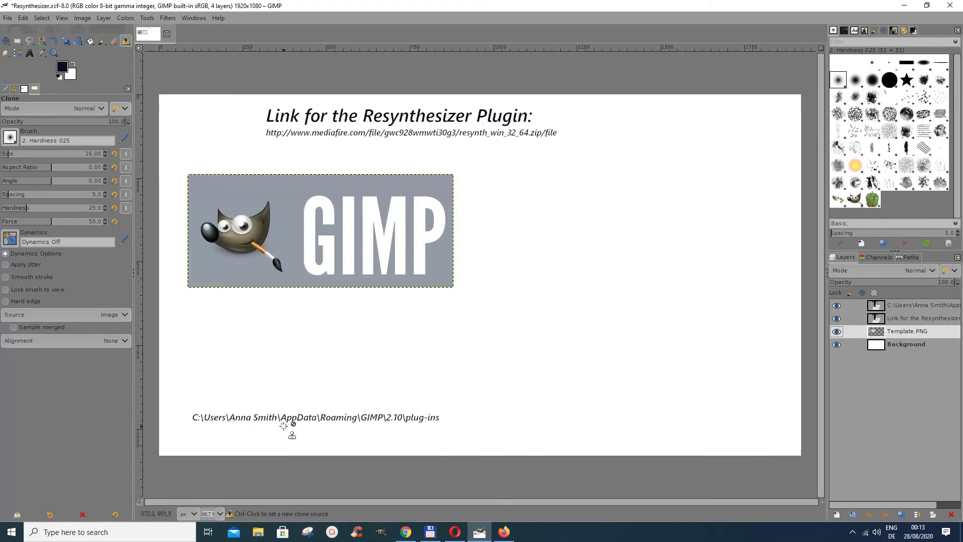
mouse_move(354, 434)
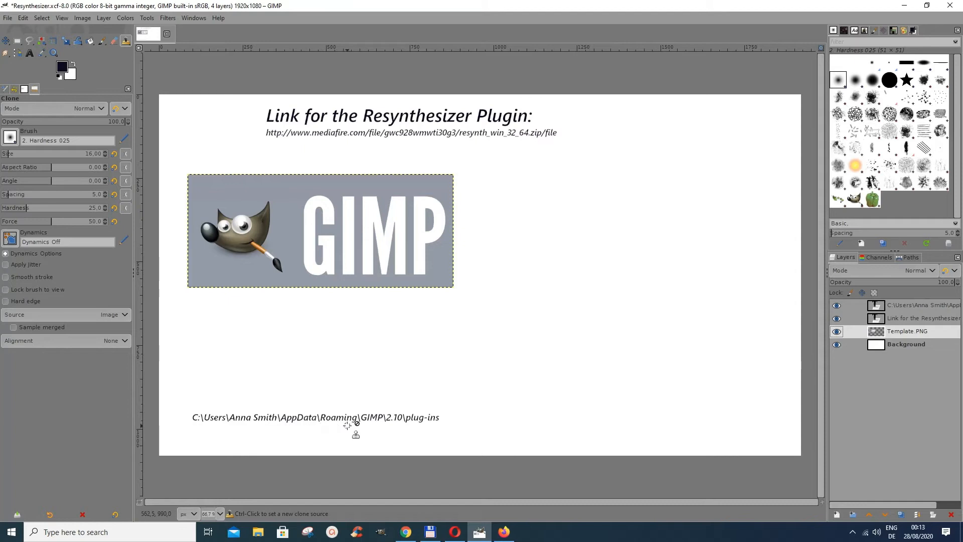
mouse_move(399, 427)
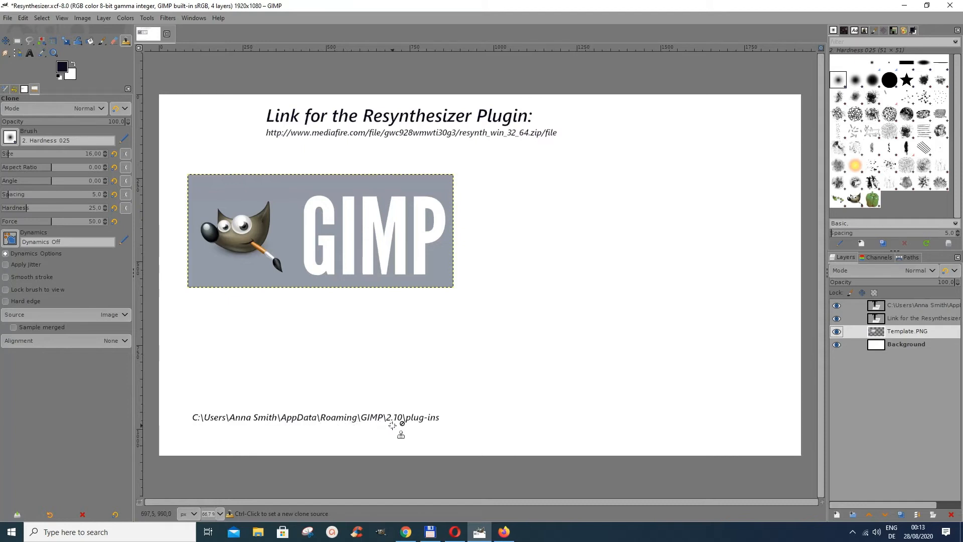
mouse_move(427, 437)
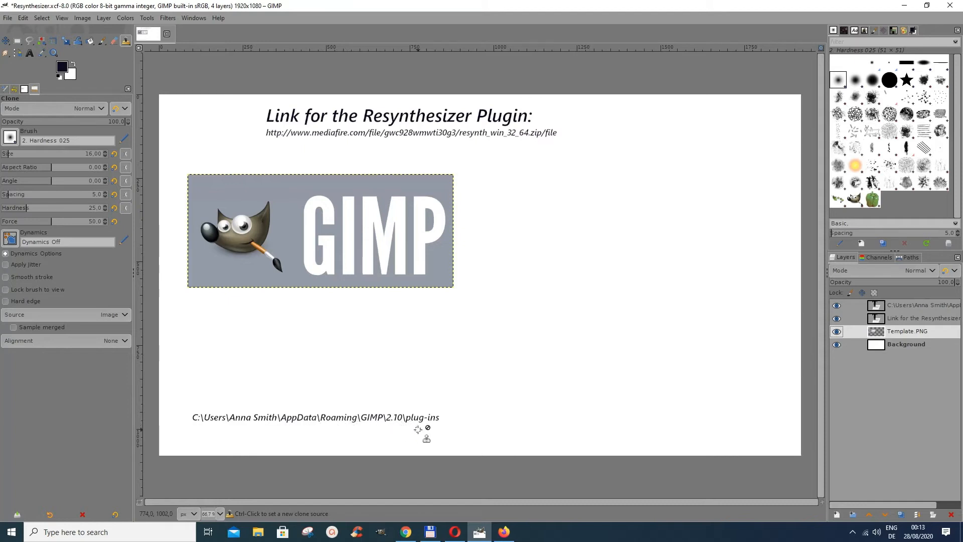
mouse_move(477, 427)
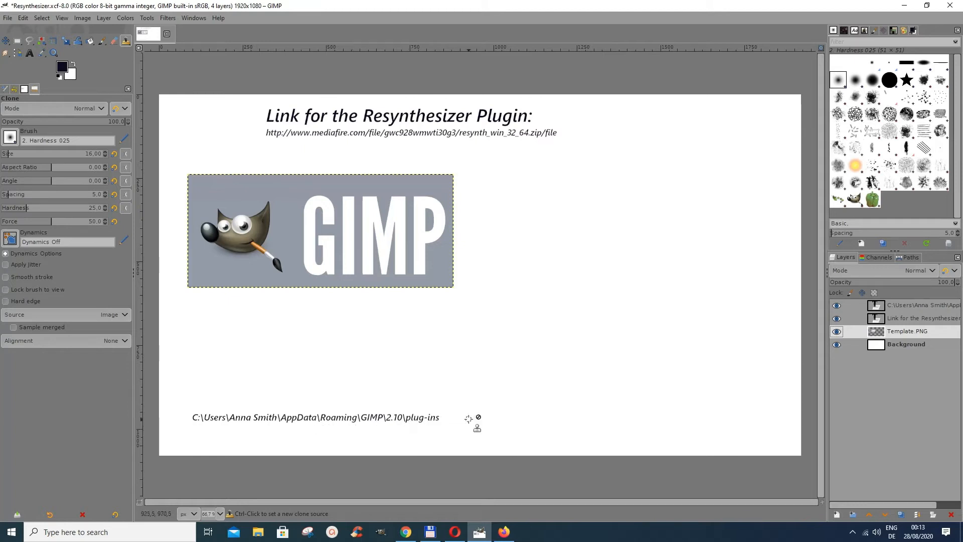
mouse_move(437, 423)
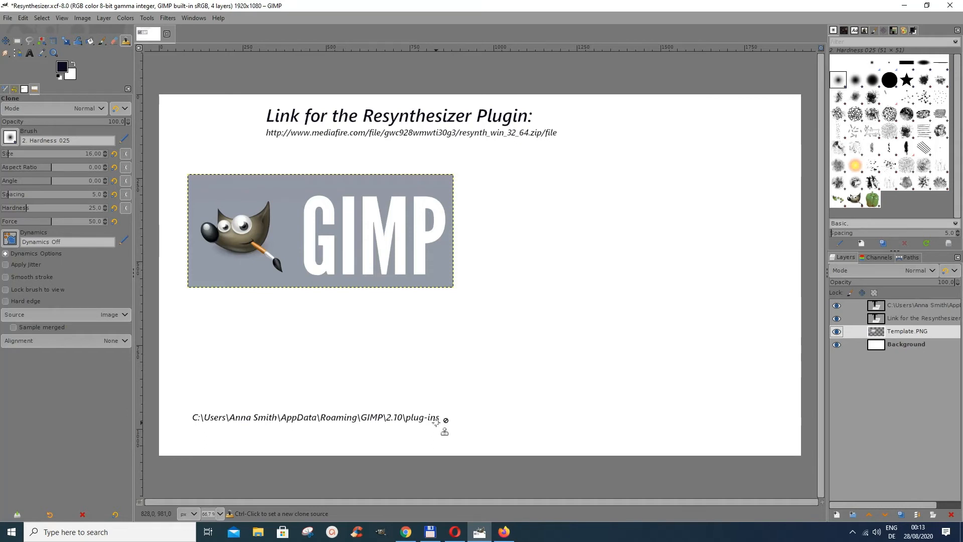
mouse_move(431, 423)
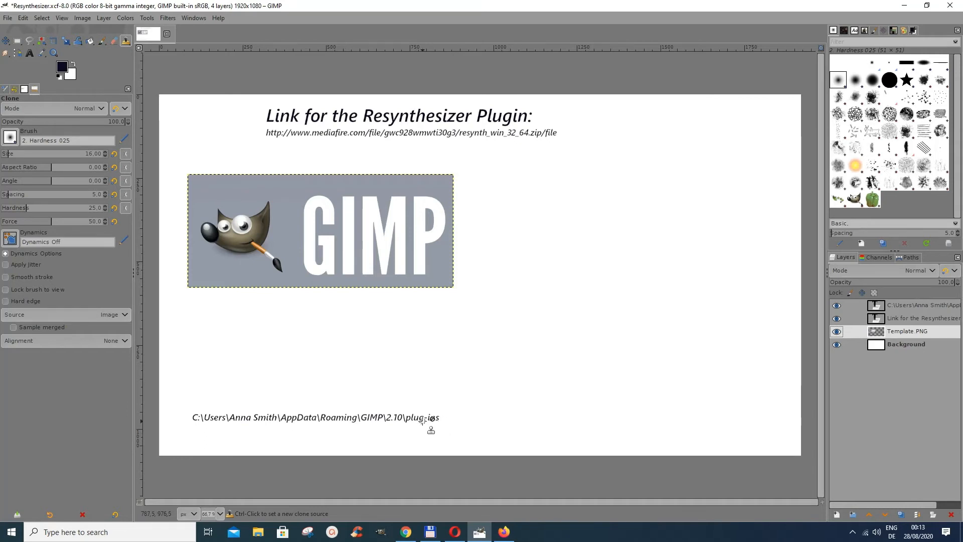
mouse_move(431, 423)
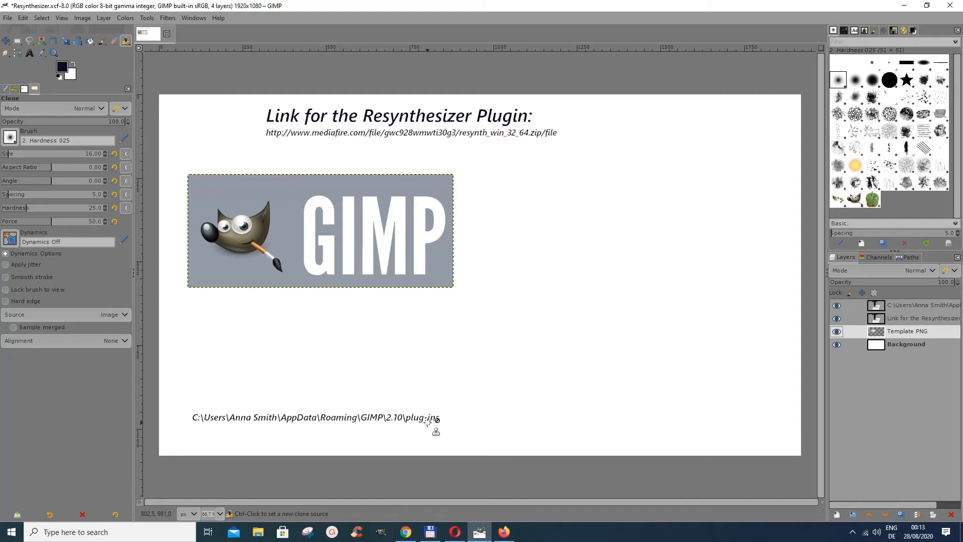
mouse_move(846, 31)
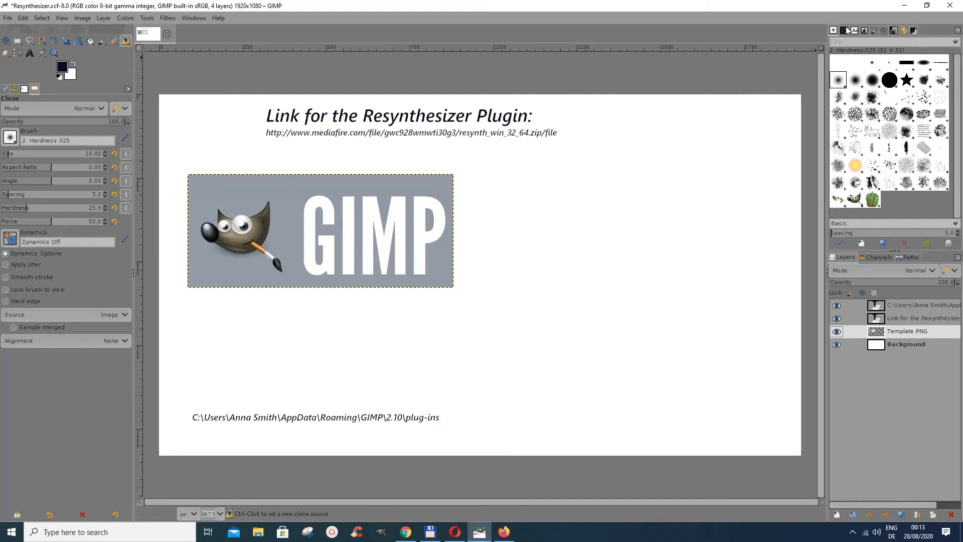
mouse_move(428, 464)
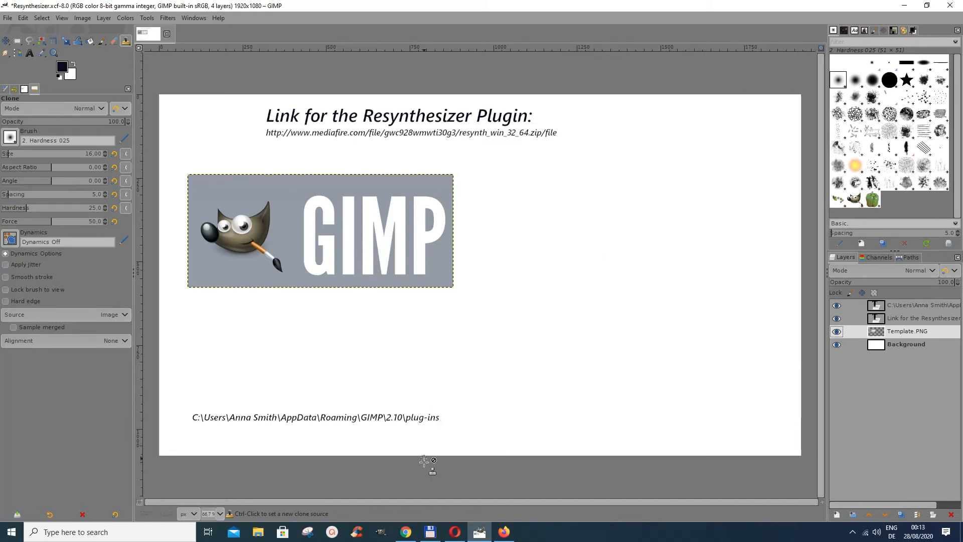
mouse_move(556, 258)
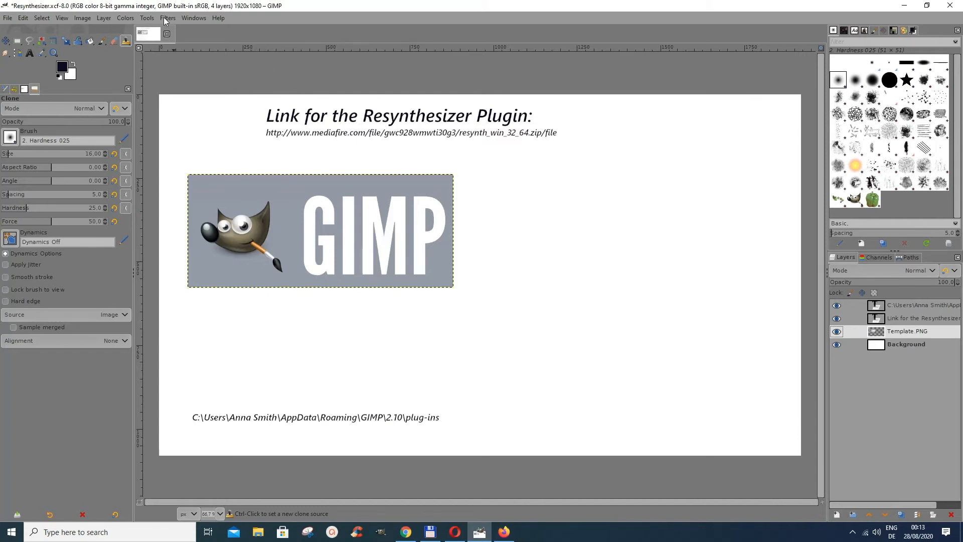
mouse_move(139, 34)
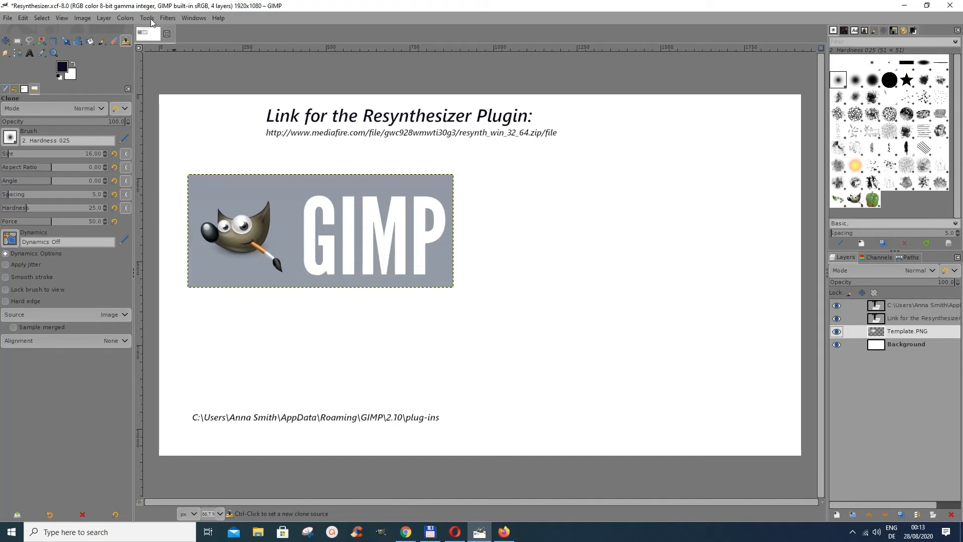
click(168, 17)
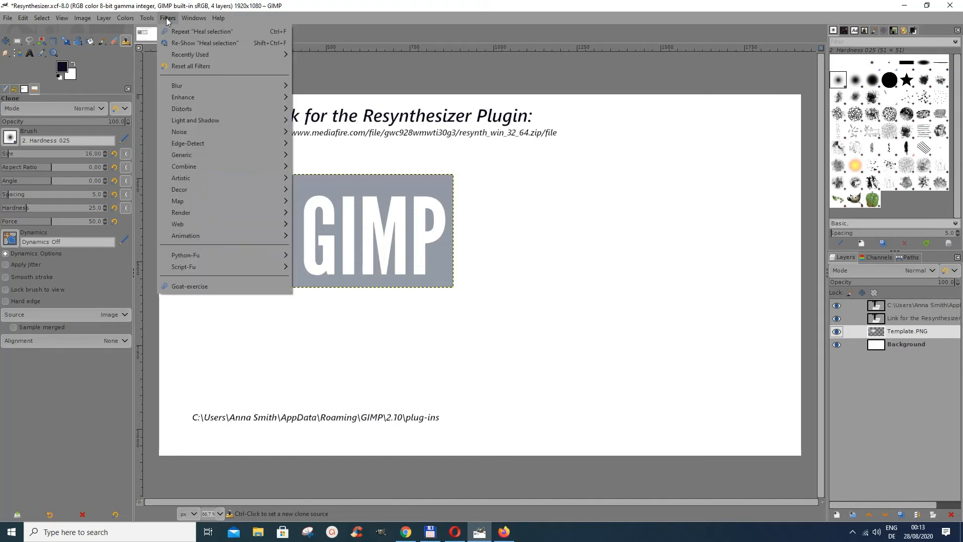
mouse_move(198, 109)
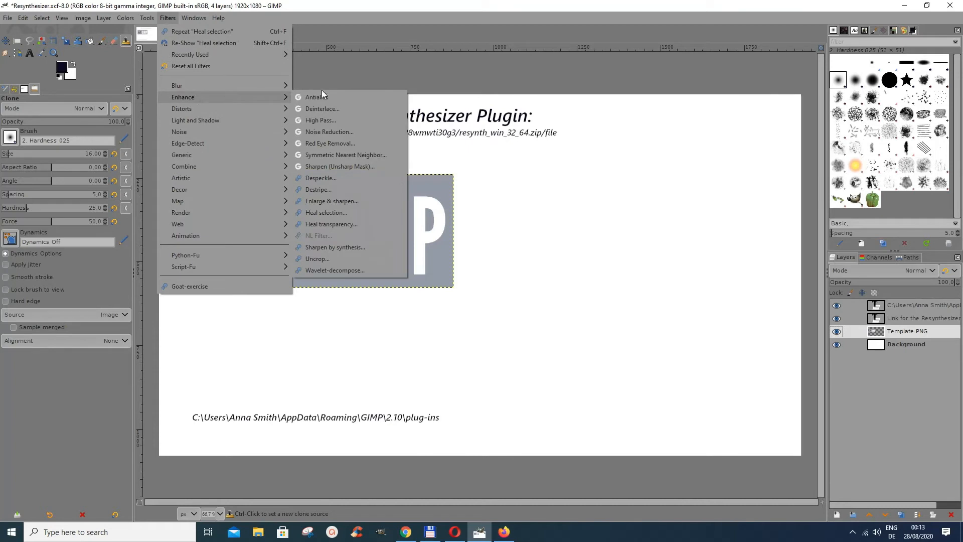
mouse_move(330, 240)
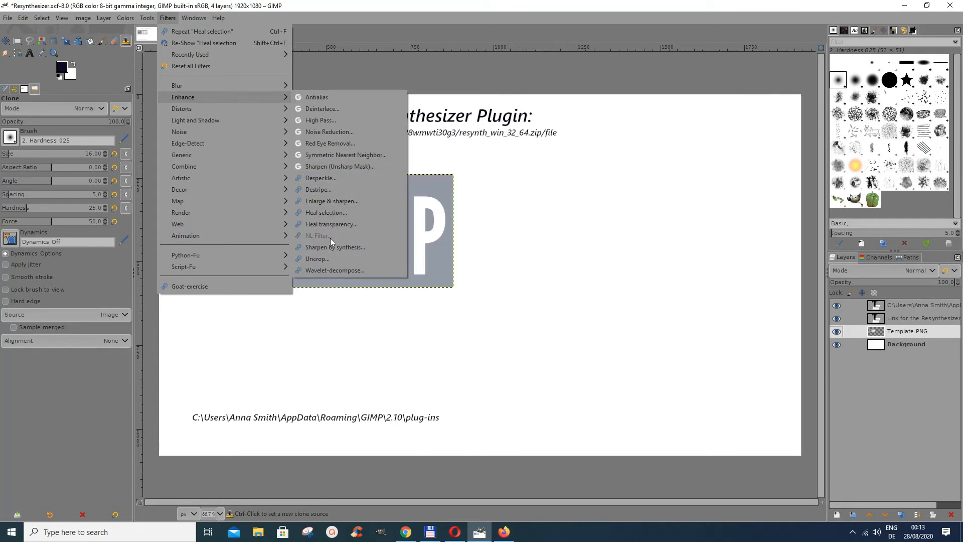
mouse_move(326, 211)
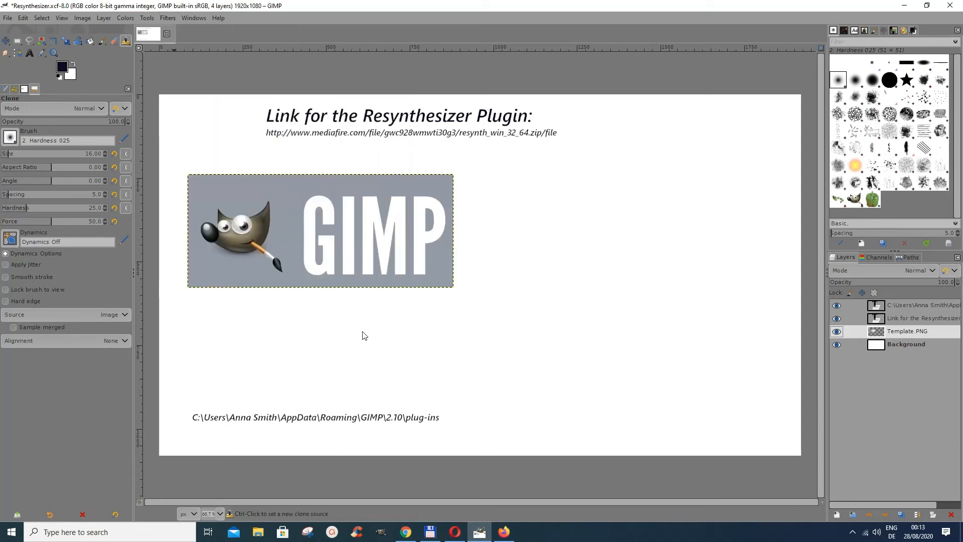
mouse_move(230, 240)
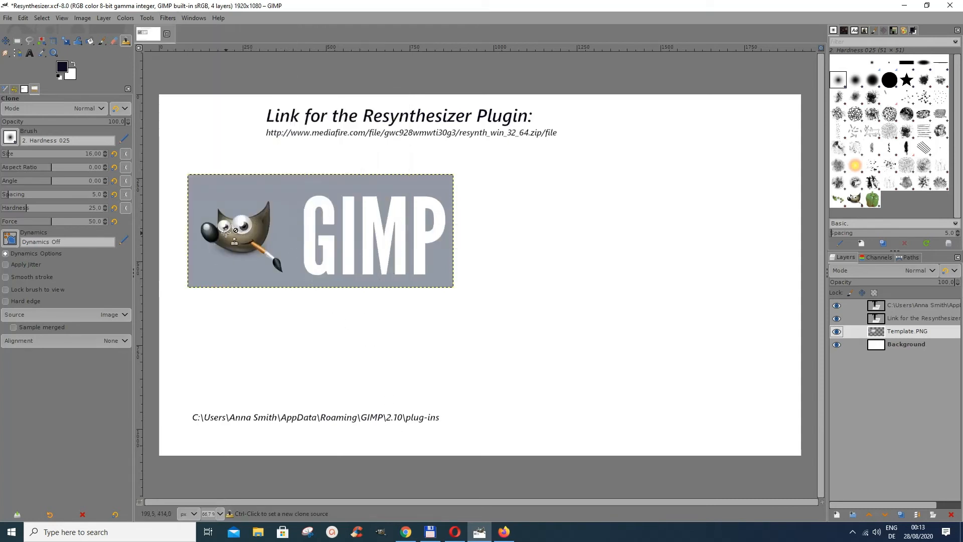
mouse_move(206, 232)
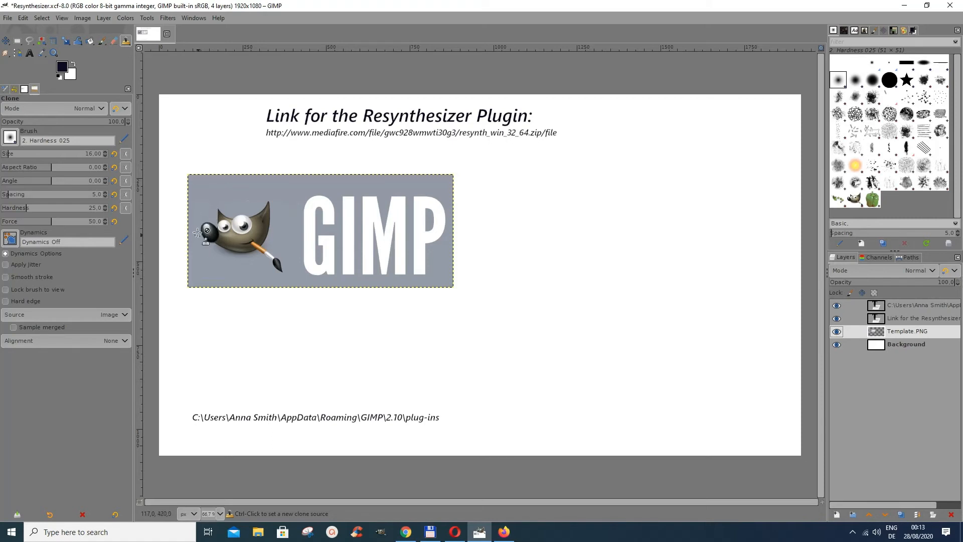
mouse_move(249, 235)
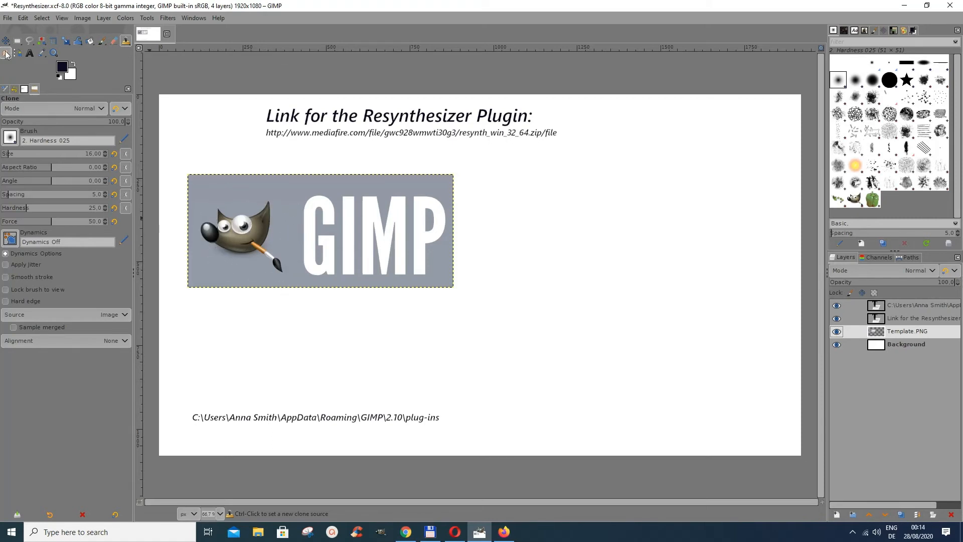
mouse_move(187, 220)
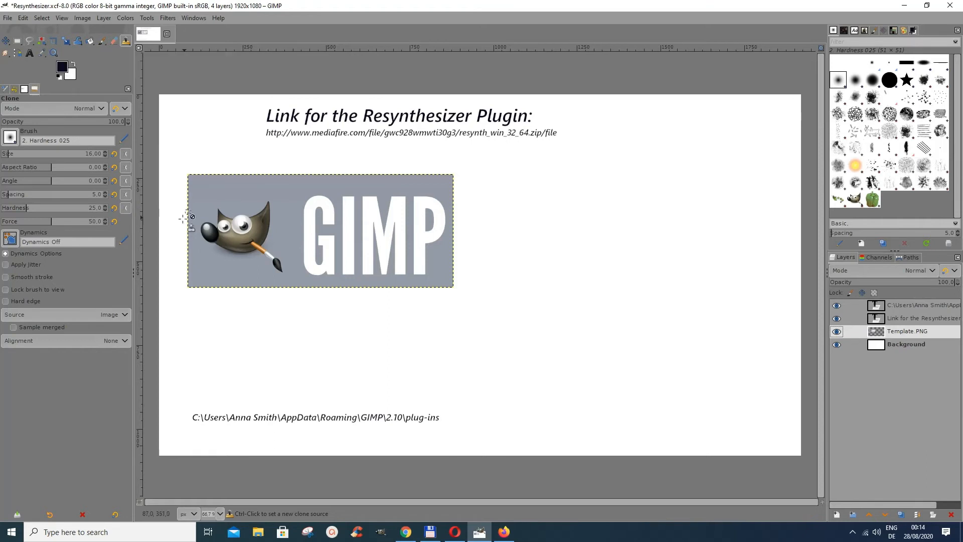
mouse_move(221, 275)
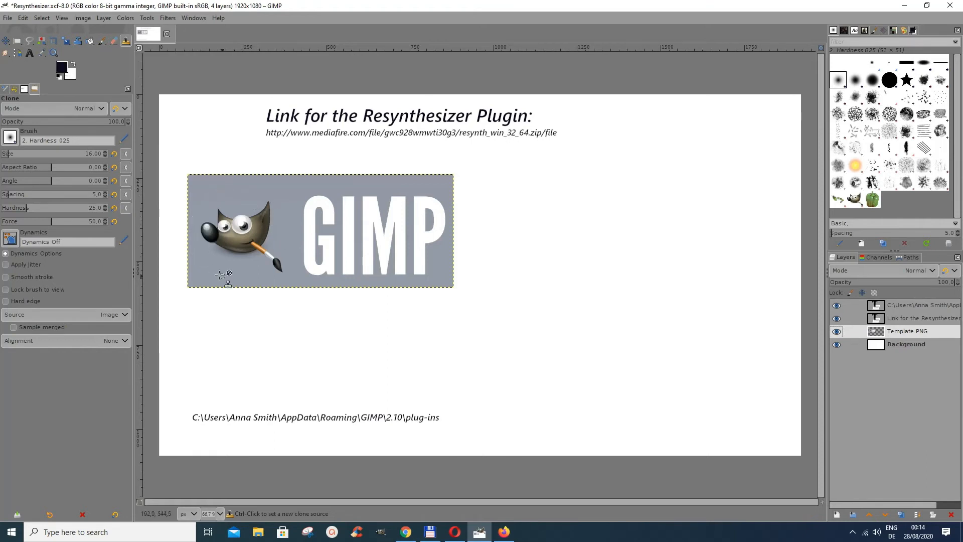
mouse_move(197, 196)
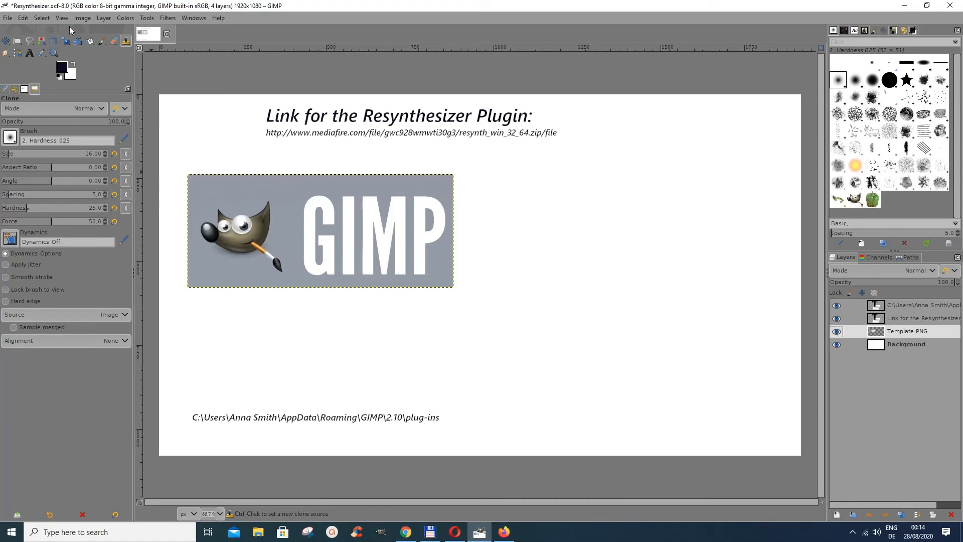
mouse_move(28, 40)
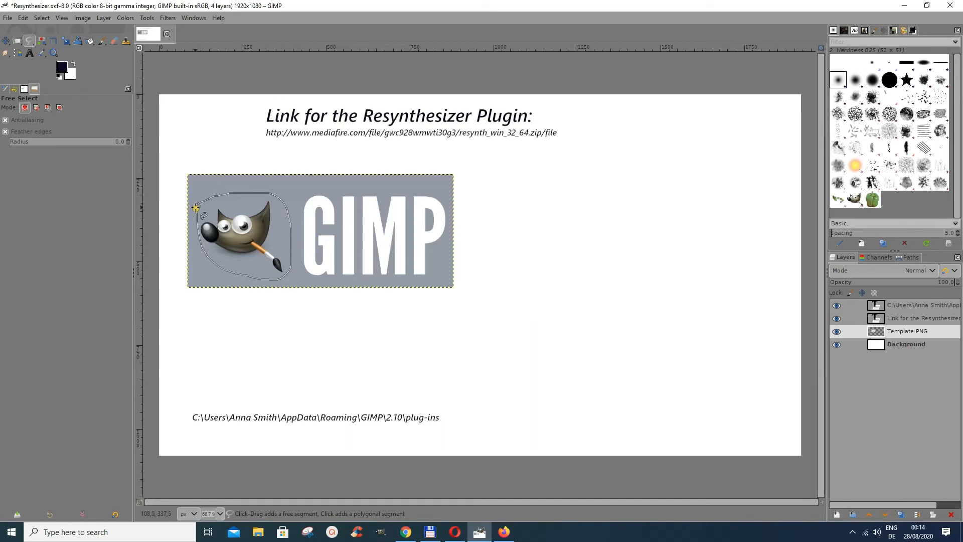
Step: Finish the Free Select outline enclosing the Wilber mascot on the logo
click(196, 208)
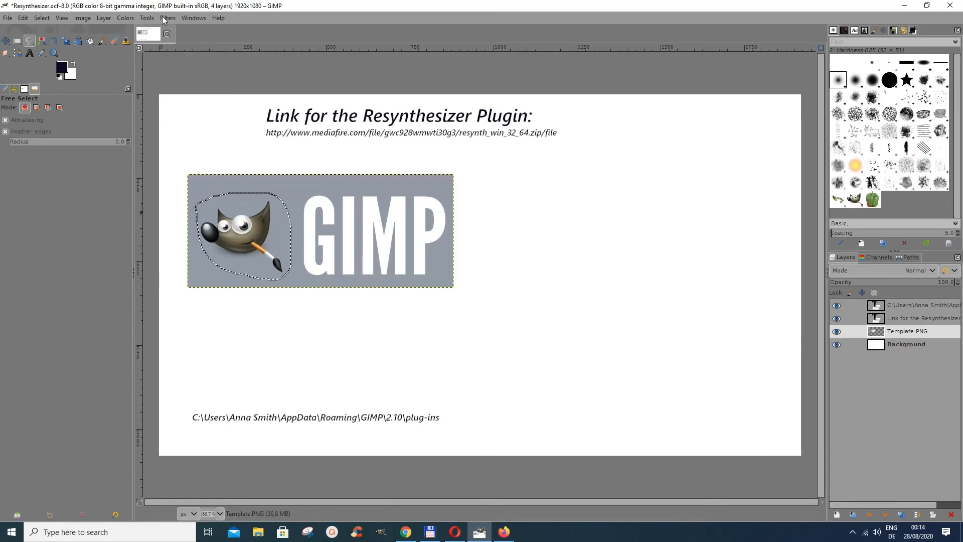
Step: Bring up the Filters > Enhance list containing Heal selection
click(167, 17)
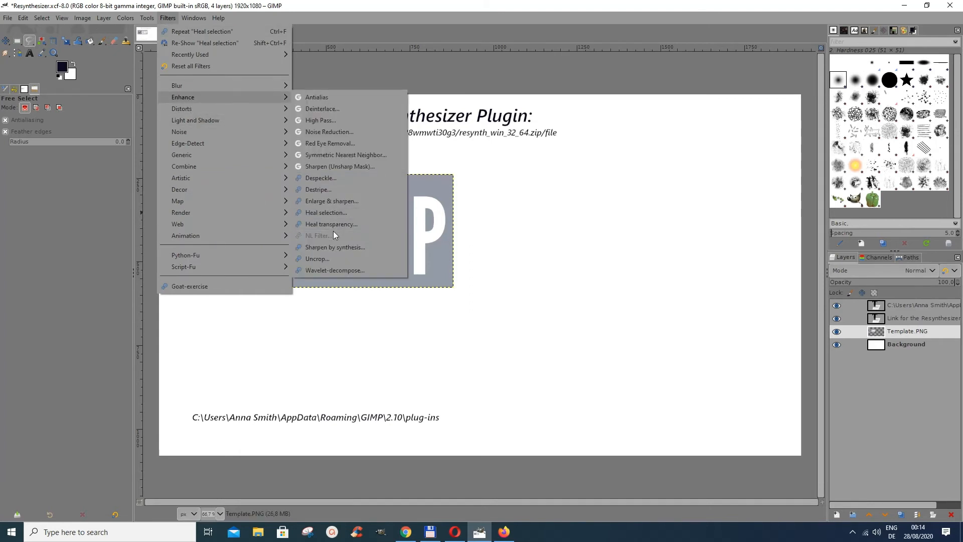
mouse_move(326, 211)
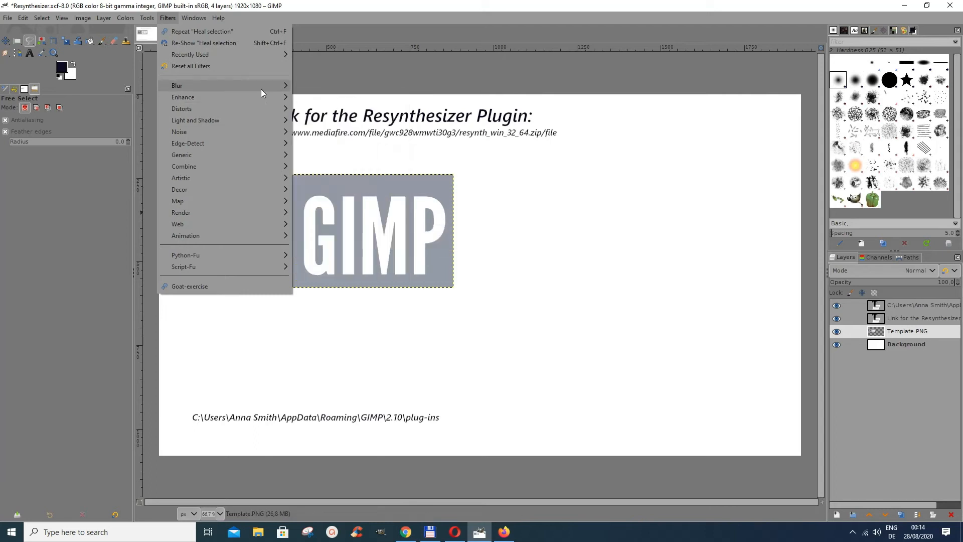
mouse_move(103, 157)
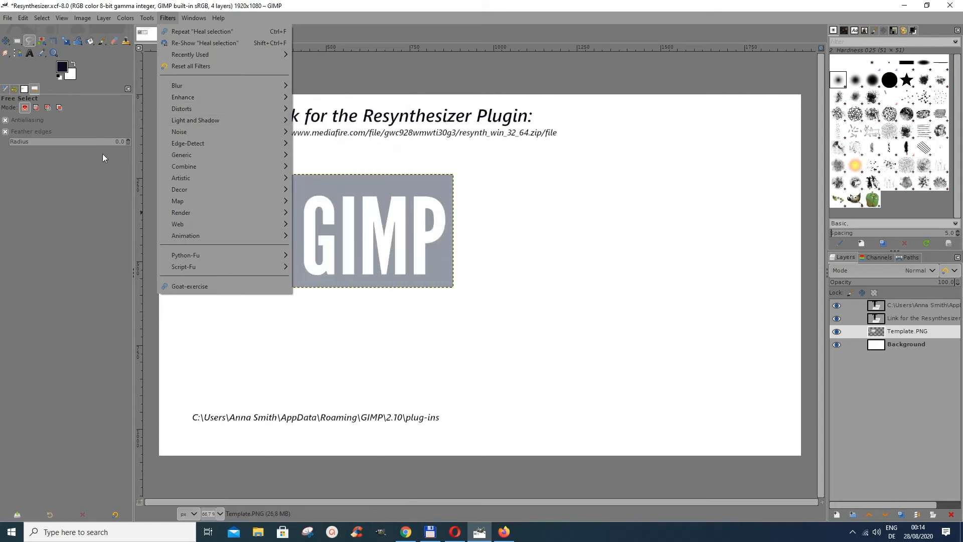
mouse_move(26, 48)
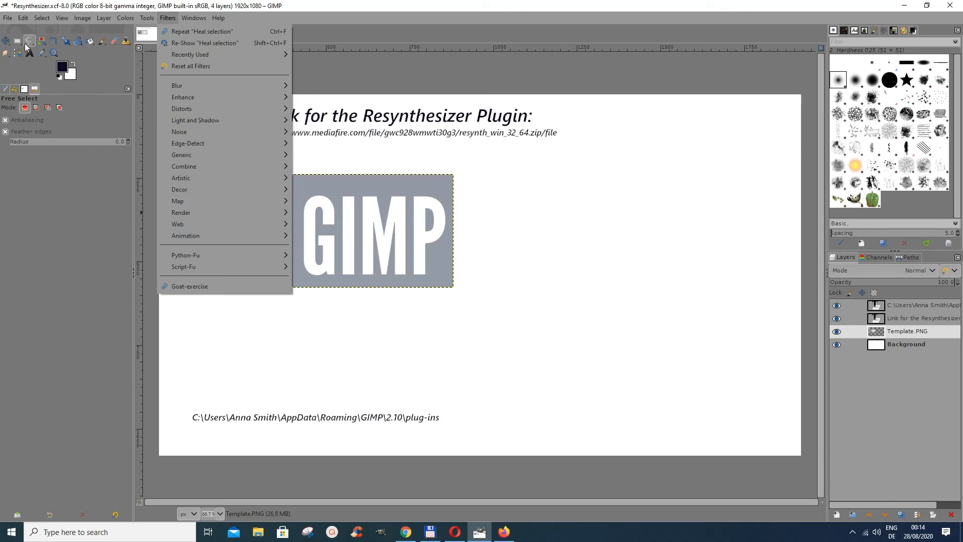
mouse_move(32, 48)
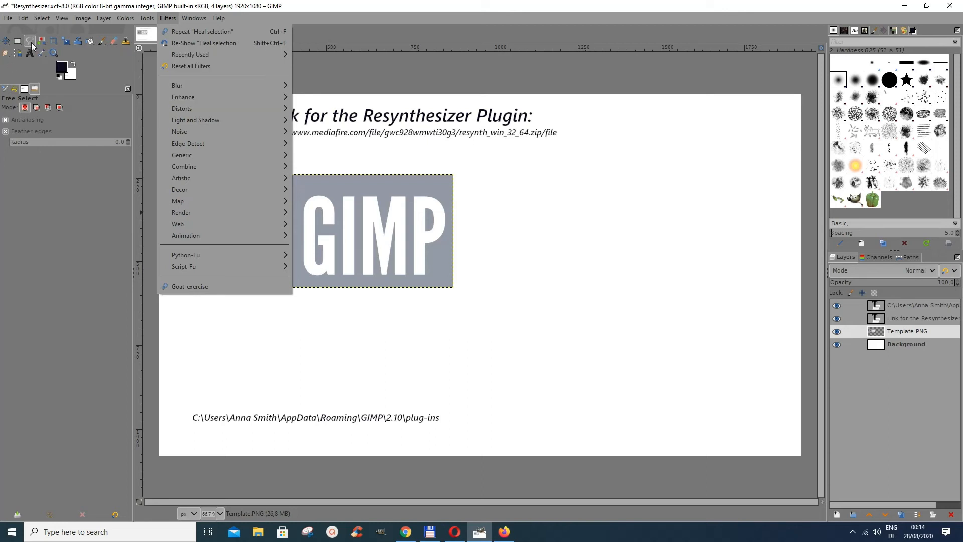
mouse_move(31, 46)
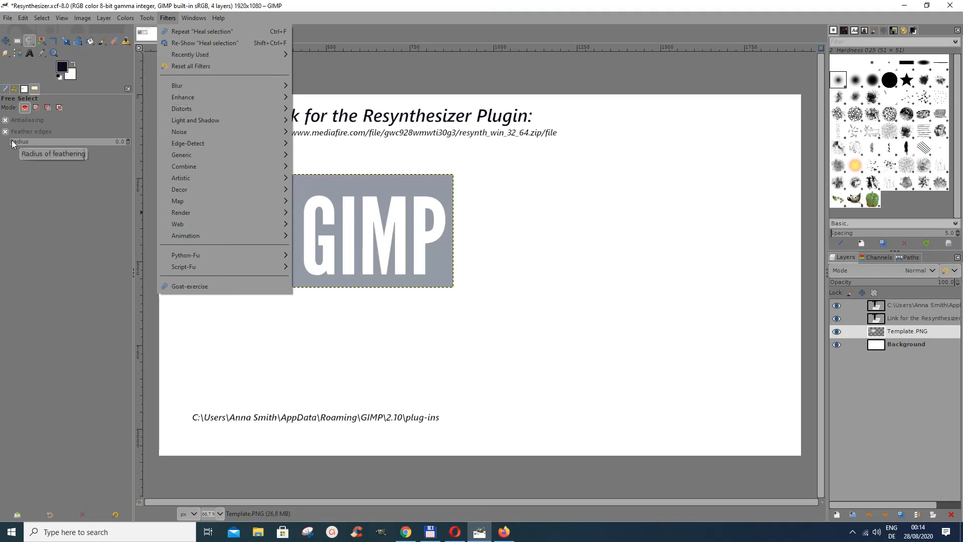
mouse_move(122, 148)
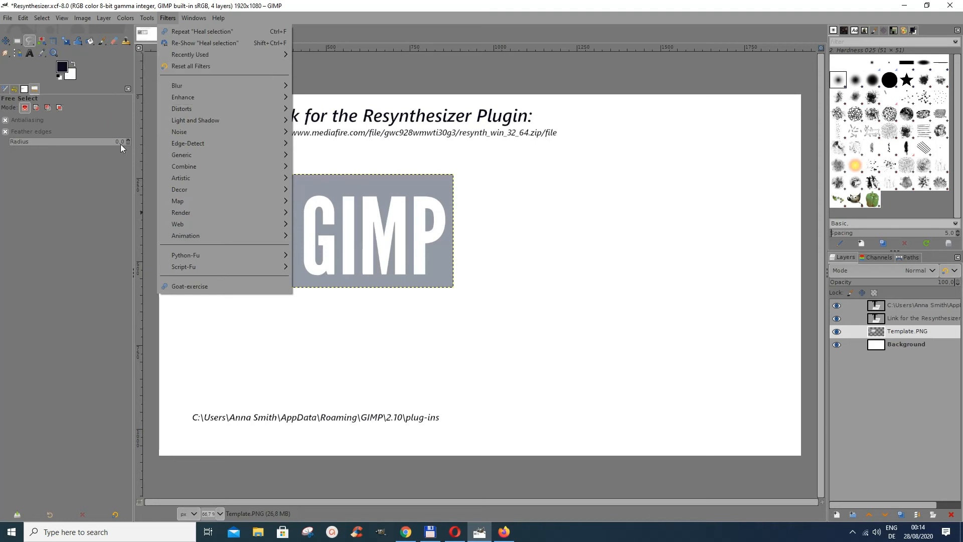
mouse_move(120, 148)
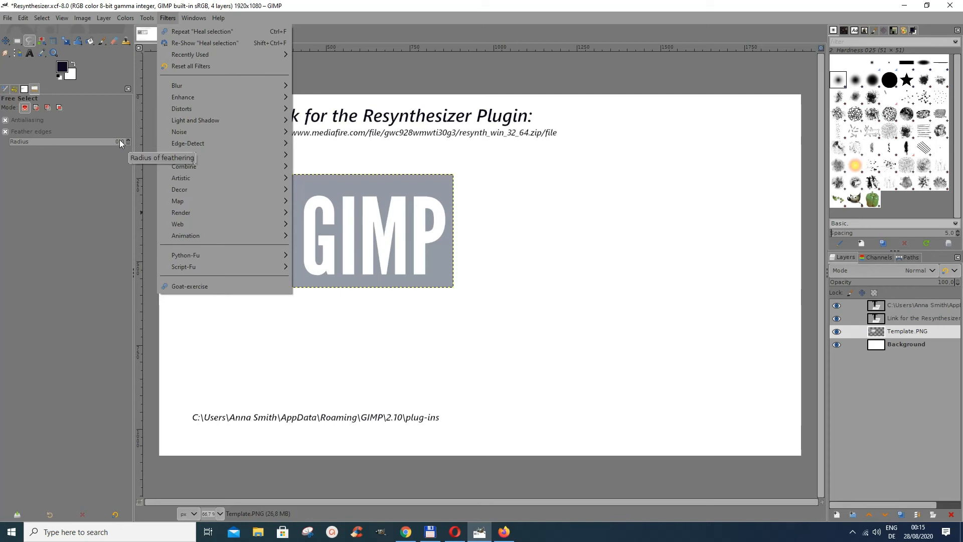
mouse_move(121, 147)
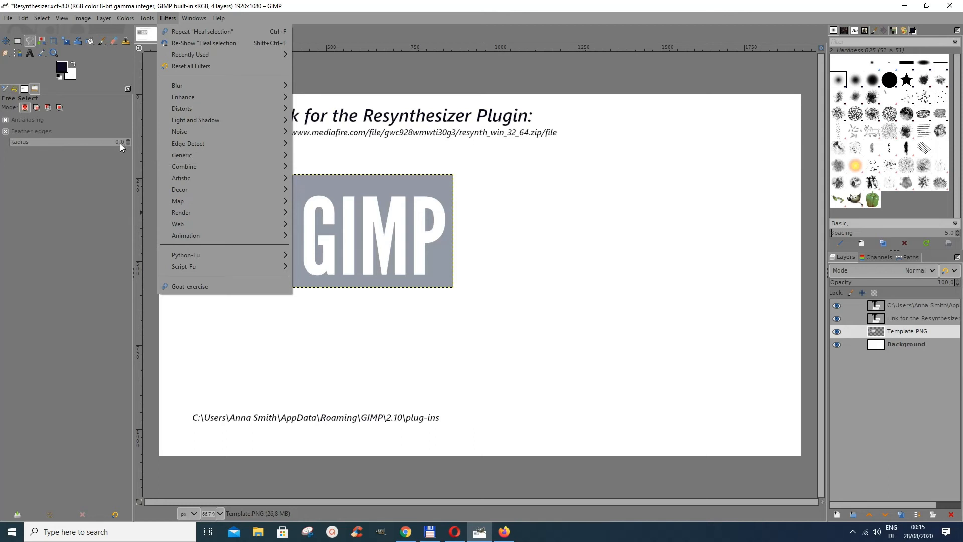
mouse_move(124, 149)
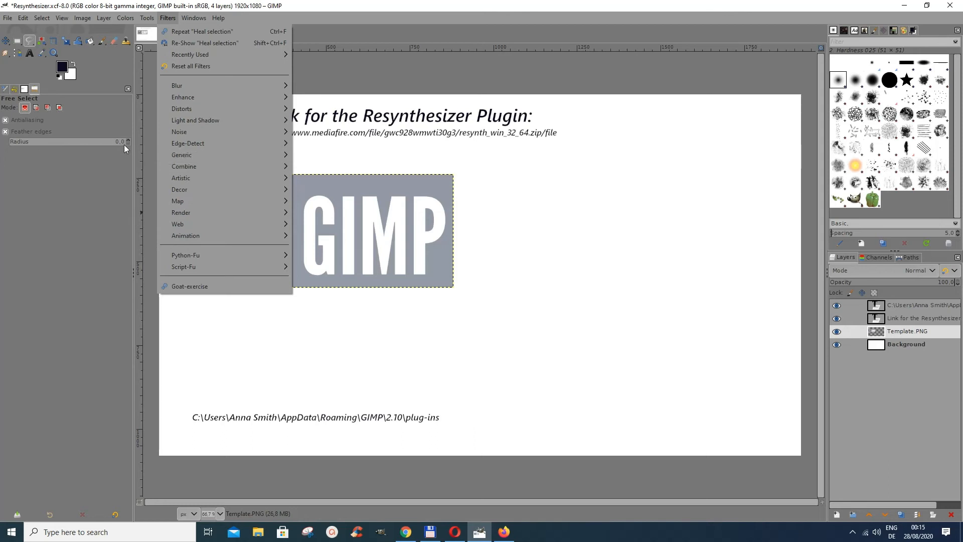
mouse_move(128, 142)
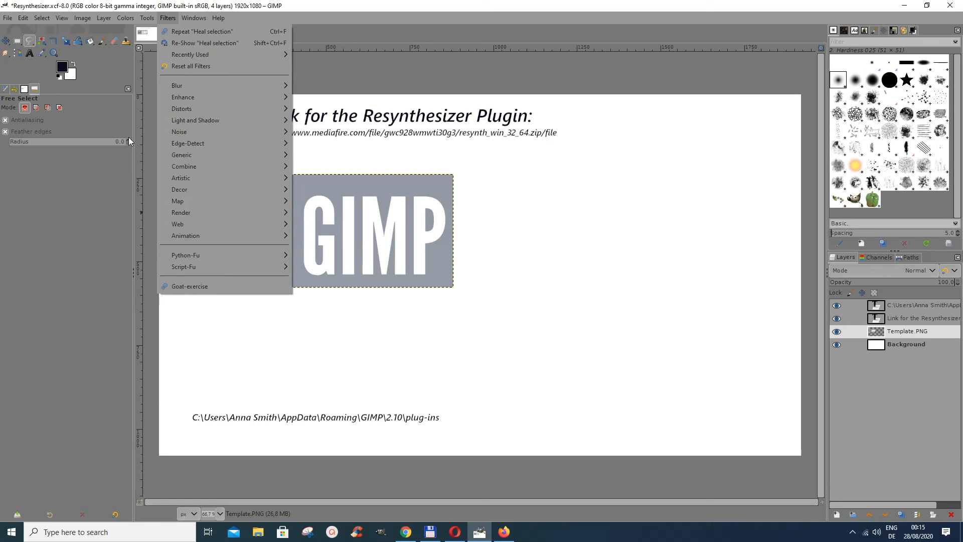
mouse_move(220, 108)
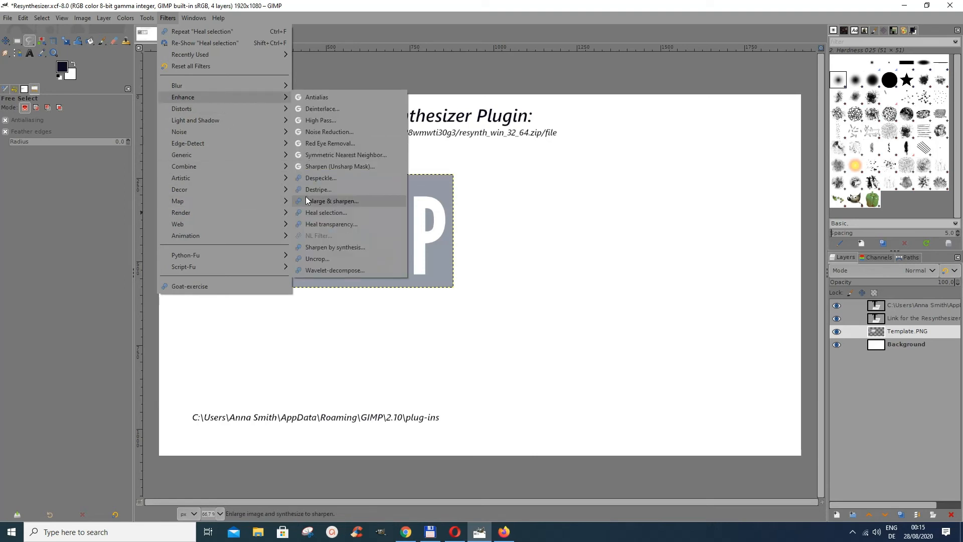
mouse_move(326, 212)
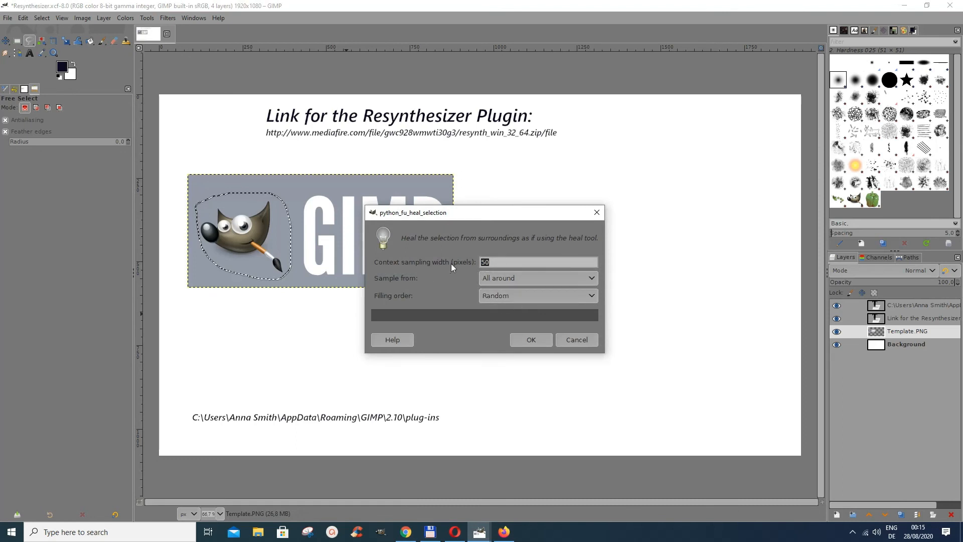
mouse_move(404, 283)
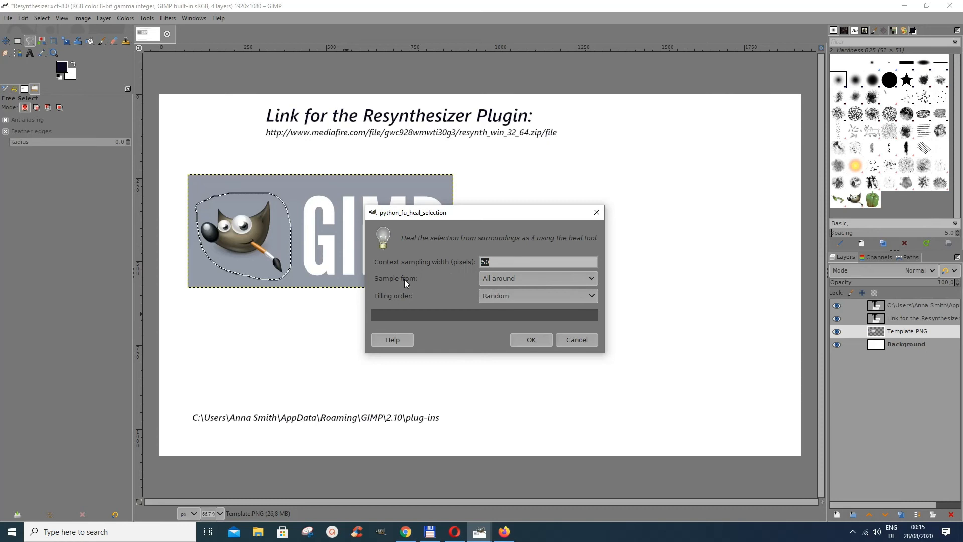
mouse_move(510, 278)
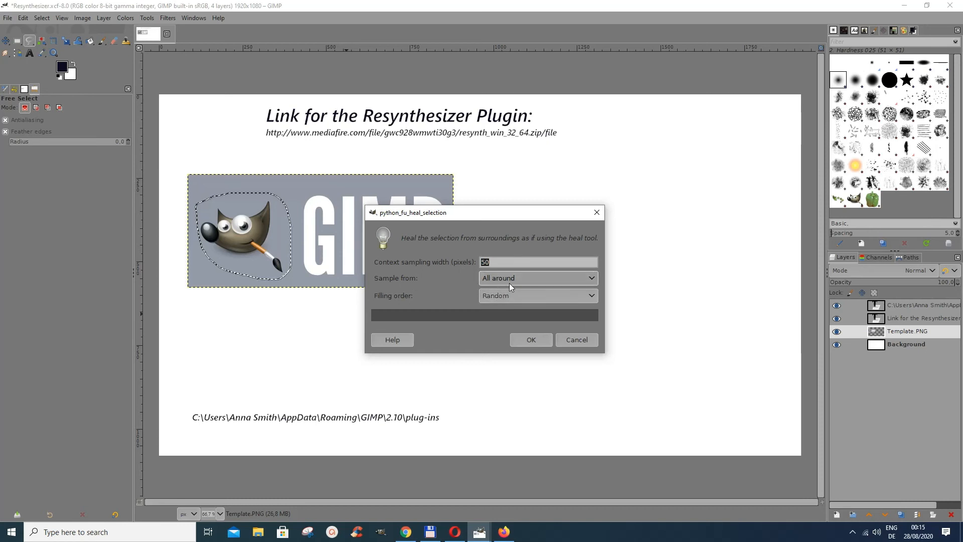
mouse_move(495, 310)
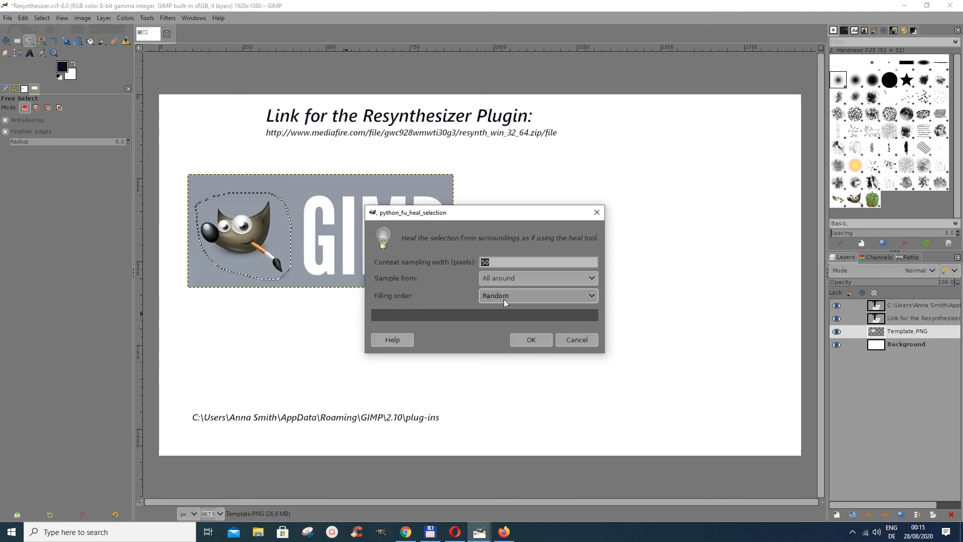
mouse_move(504, 301)
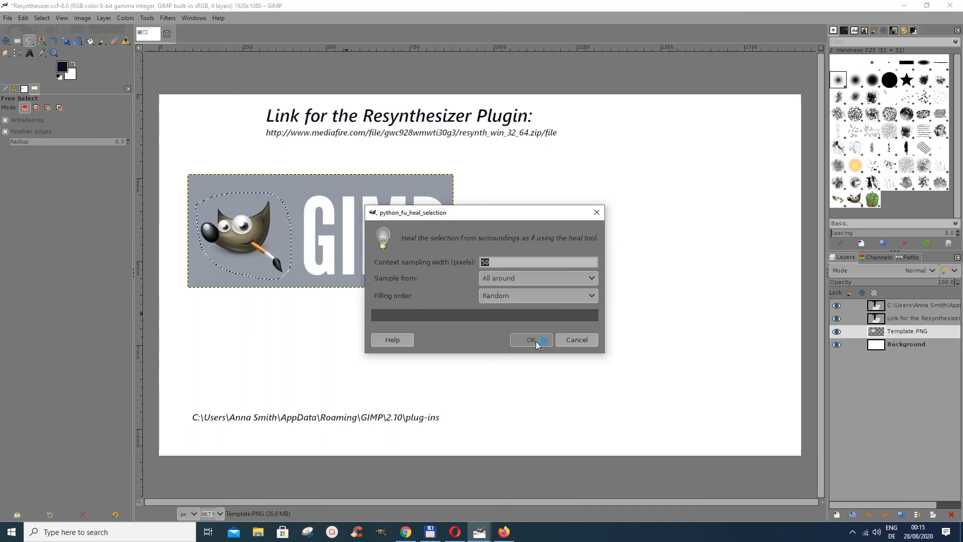
Step: Run Heal selection with Sample from All around and Random filling order to remove Wilber
click(531, 340)
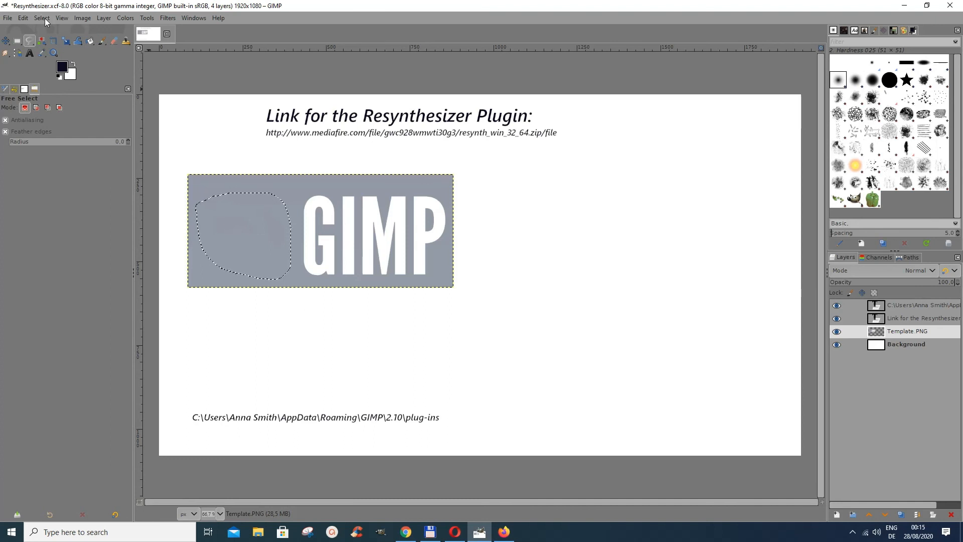
Step: After the heal completes, bring up the Edit menu showing Undo Heal selection
click(23, 17)
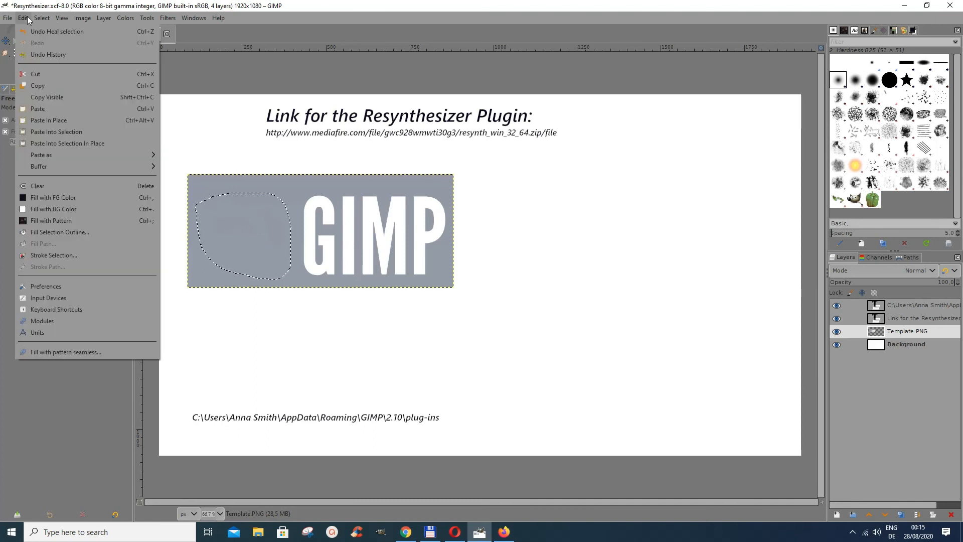